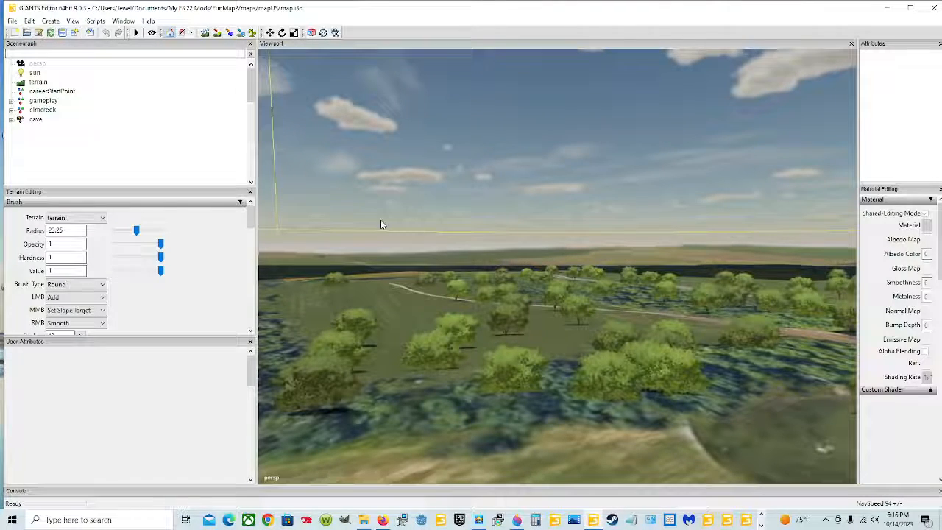
# Browse the Script menu, then show the Script Editor panel via the Window menu
pyautogui.click(94, 21)
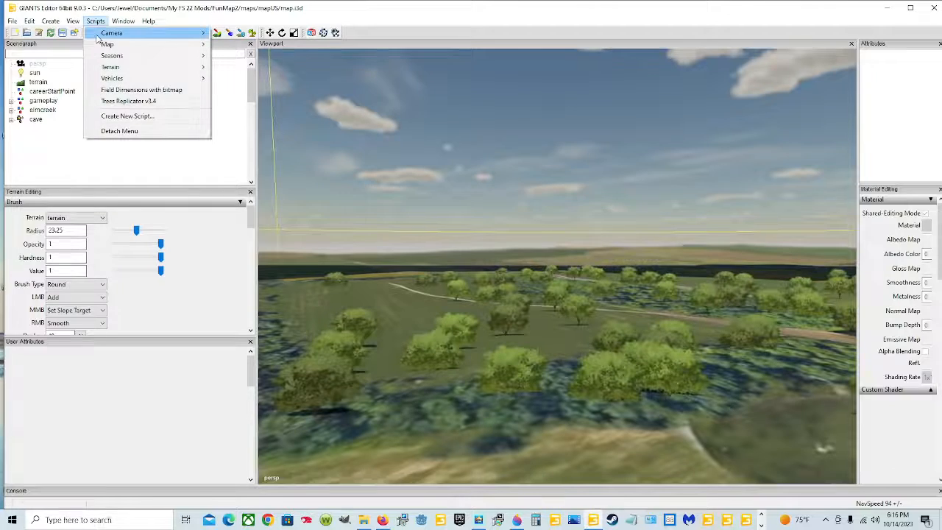
pyautogui.moveTo(147, 101)
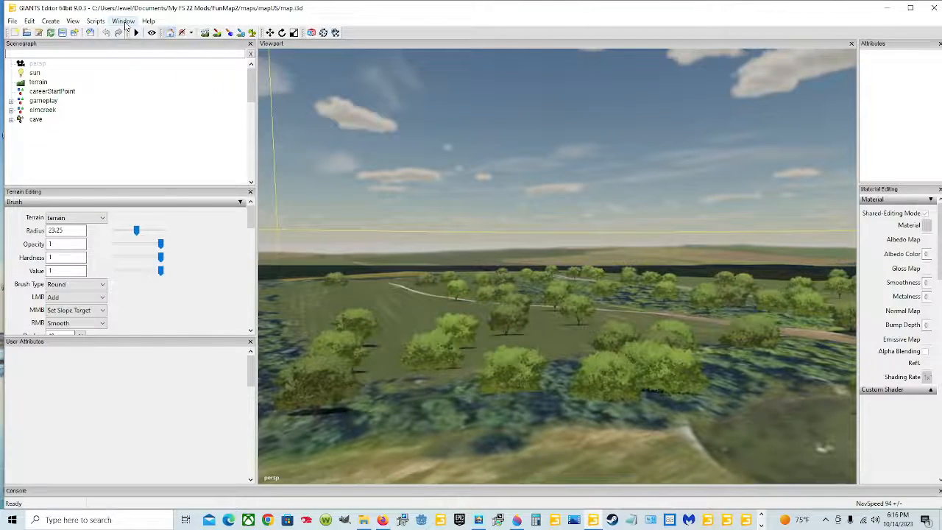
pyautogui.click(124, 20)
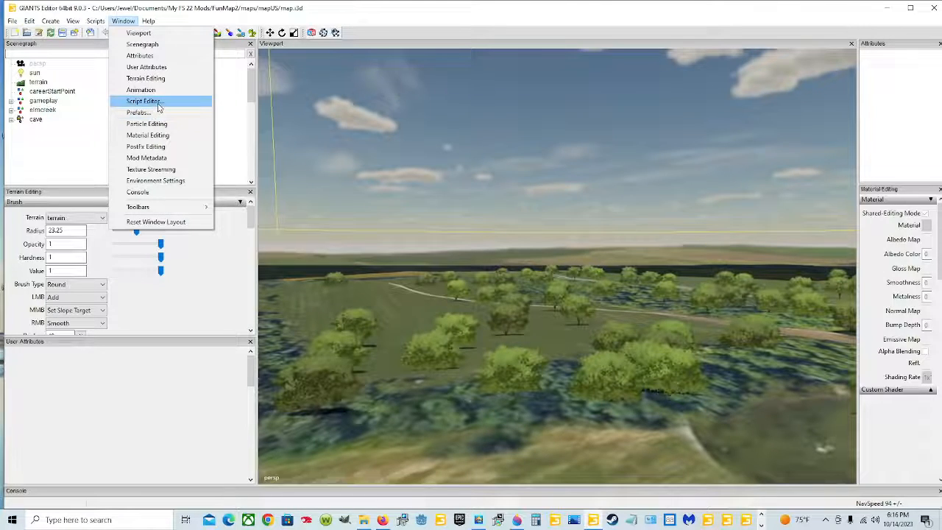
pyautogui.click(145, 100)
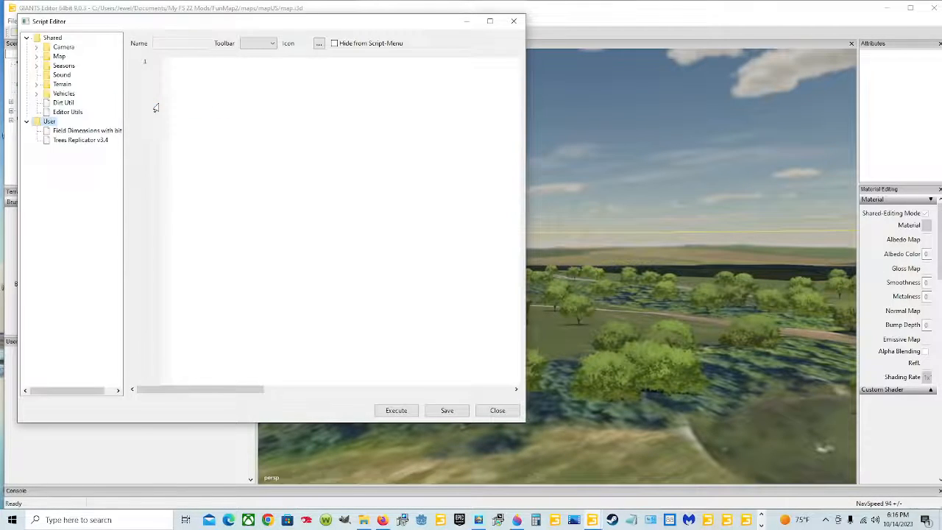
pyautogui.moveTo(87, 130)
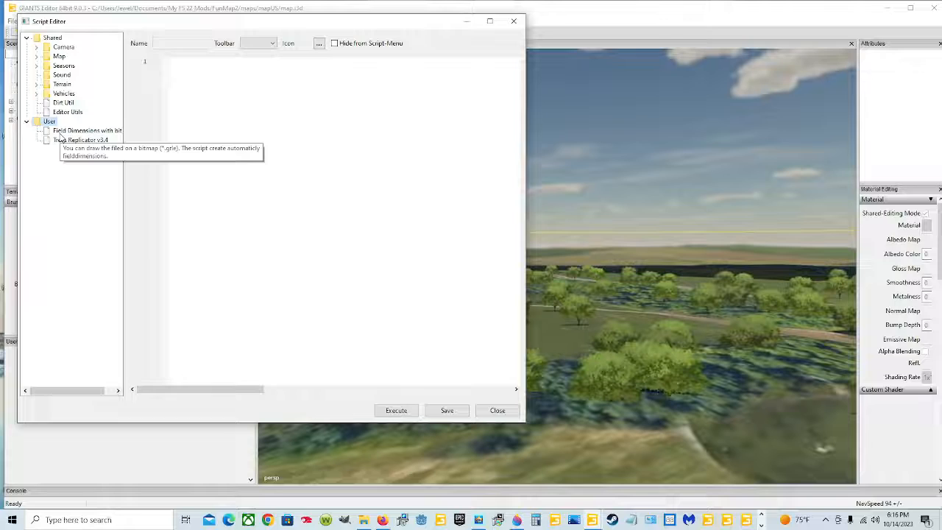
pyautogui.click(498, 409)
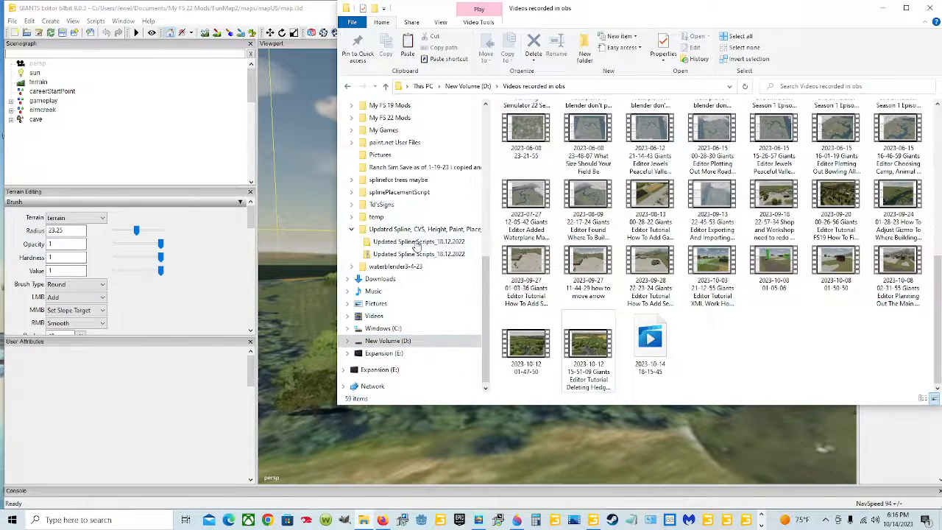
# Go to Documents and enter the splinePlacementScript folder
pyautogui.click(351, 104)
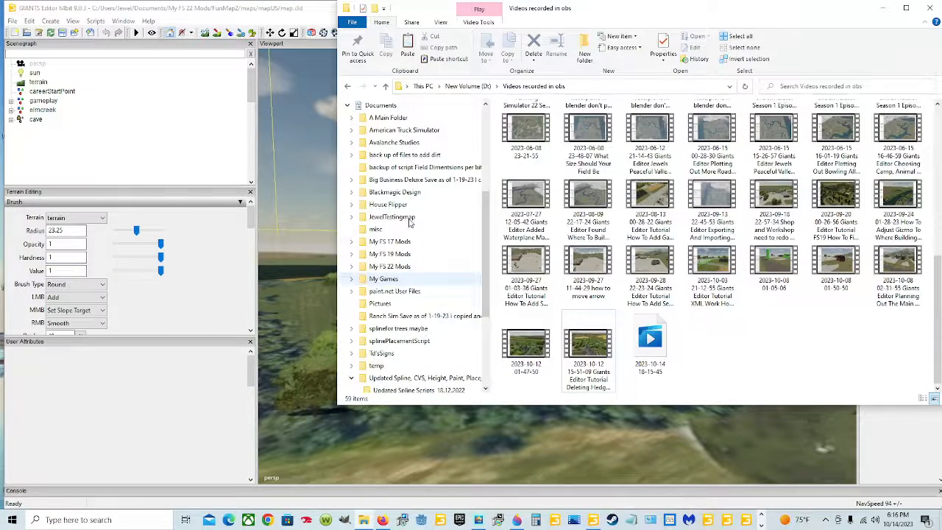
pyautogui.click(379, 216)
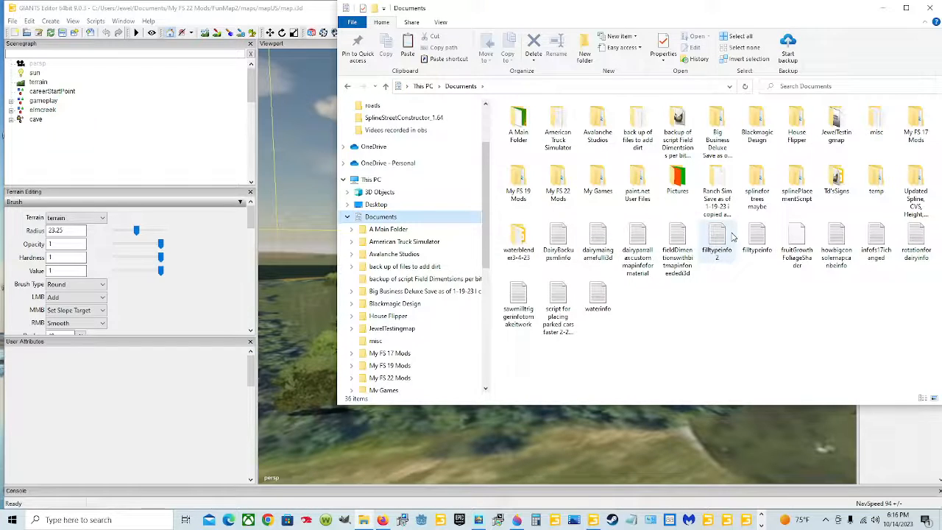
pyautogui.moveTo(756, 184)
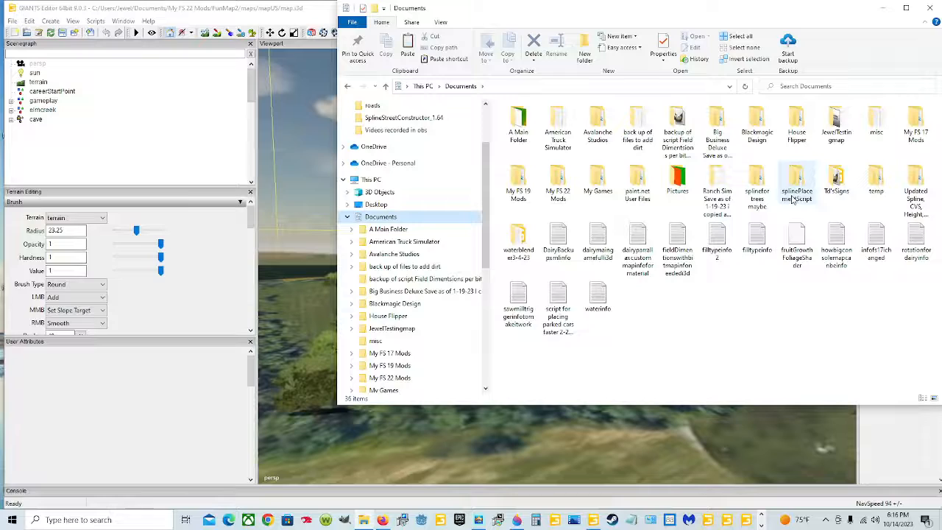
pyautogui.moveTo(798, 183)
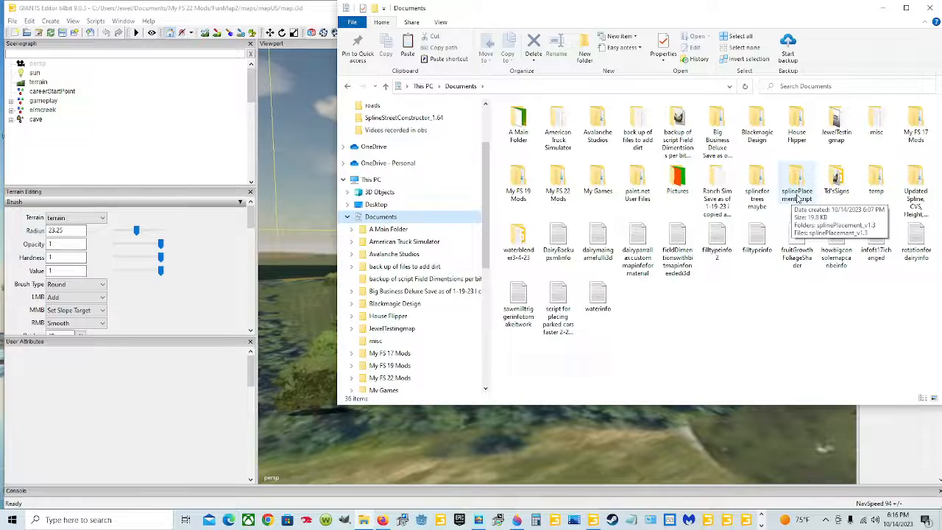
pyautogui.doubleClick(796, 177)
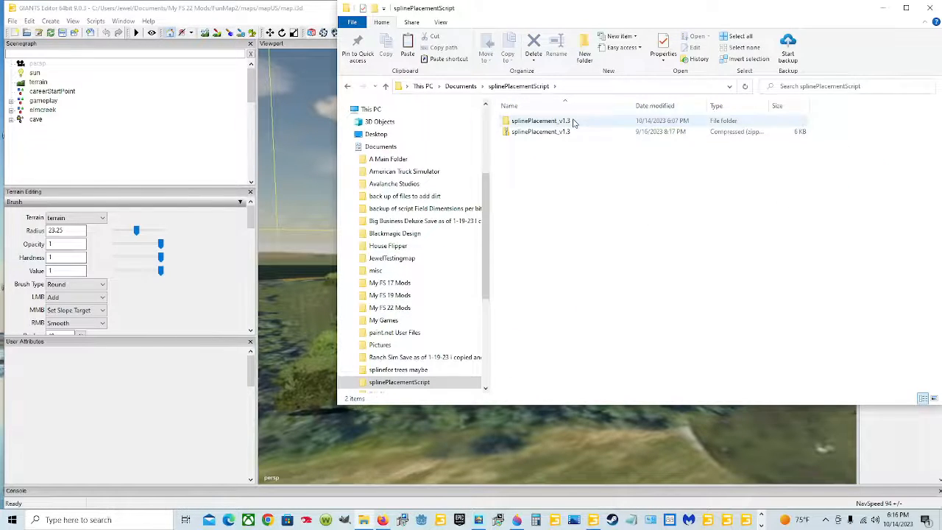
# Inspect the v1.3 folder and its zip archive's options without extracting anything
pyautogui.click(542, 121)
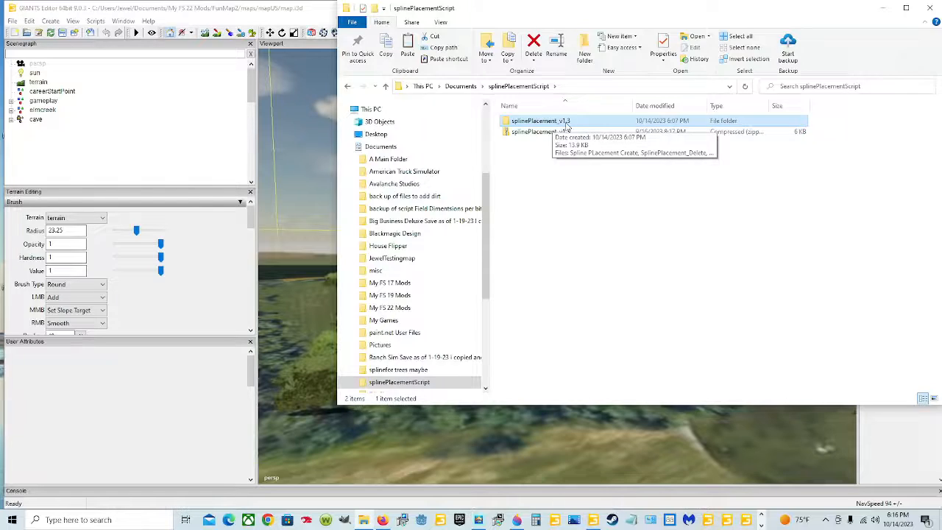
pyautogui.click(542, 131)
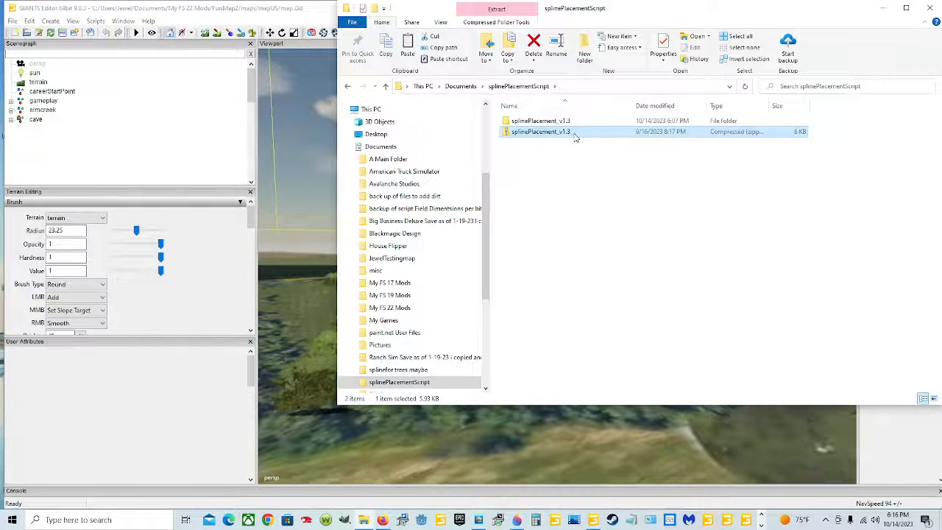
pyautogui.rightClick(538, 131)
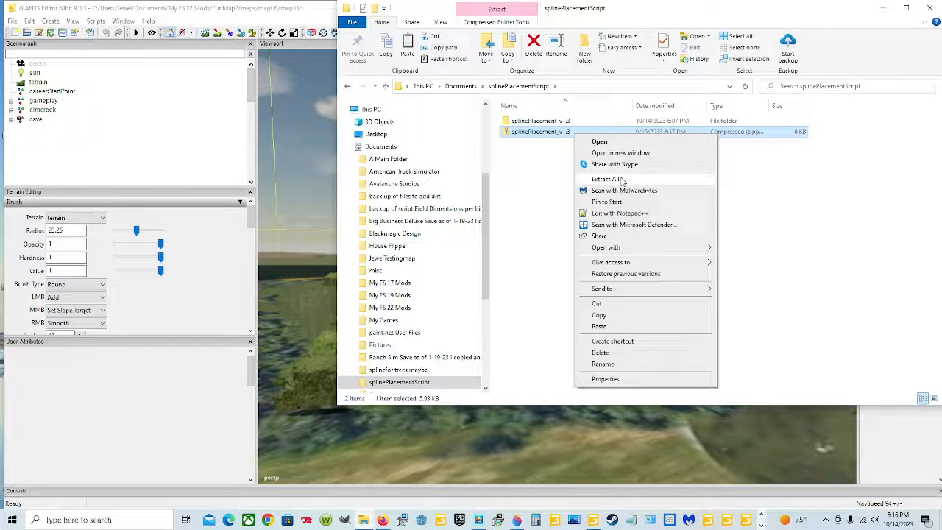
pyautogui.moveTo(547, 141)
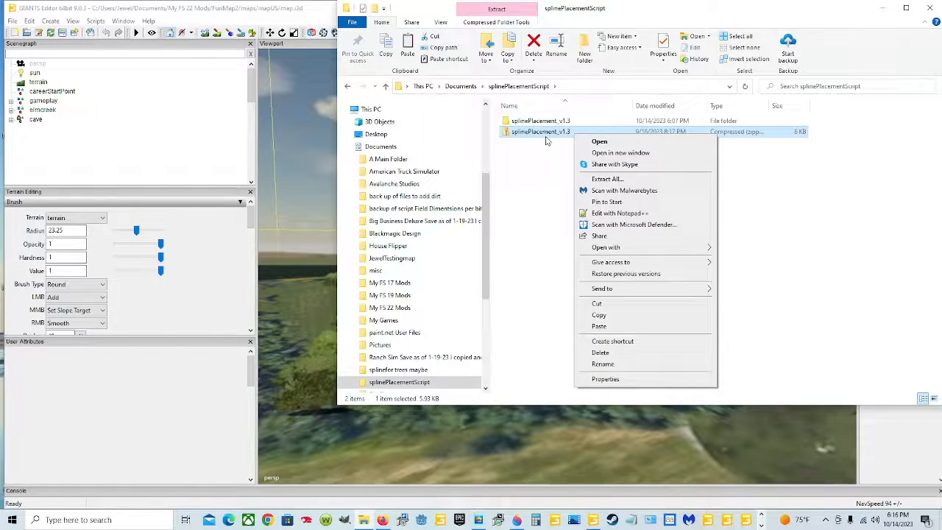
pyautogui.click(541, 121)
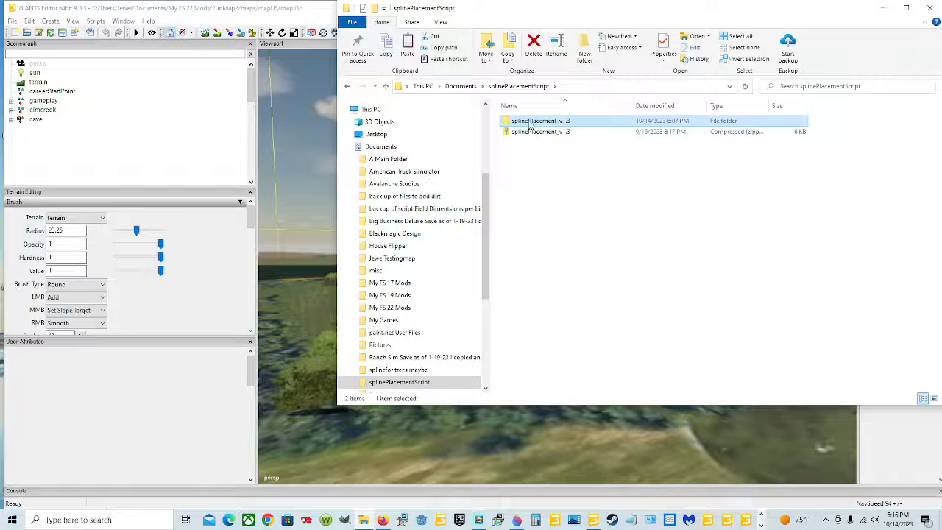
# Enter splinePlacement_v1.3 and edit the SplinePlacement Create script with Notepad++
pyautogui.doubleClick(541, 121)
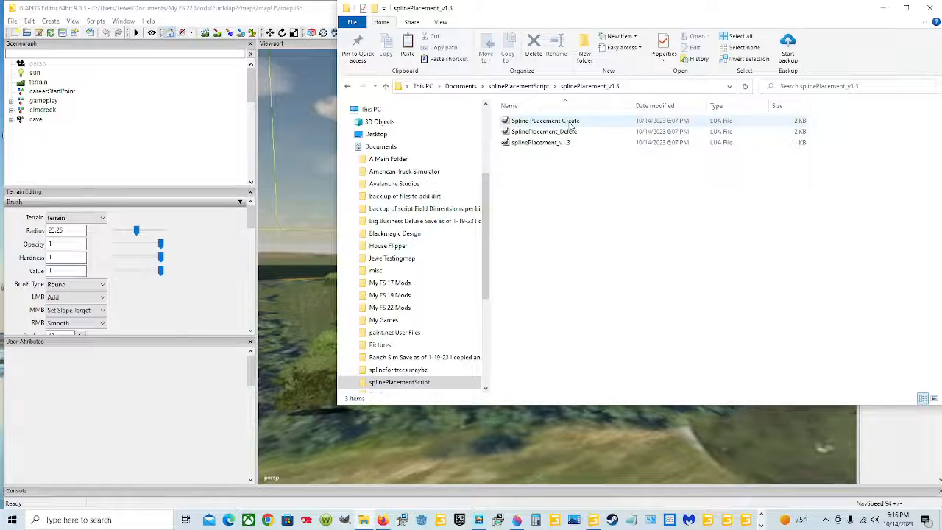
pyautogui.click(544, 121)
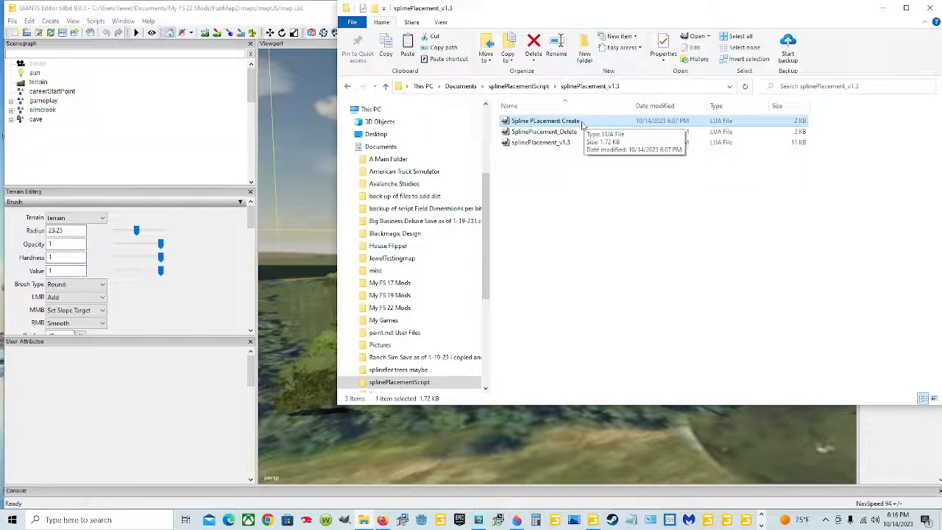
pyautogui.moveTo(518, 130)
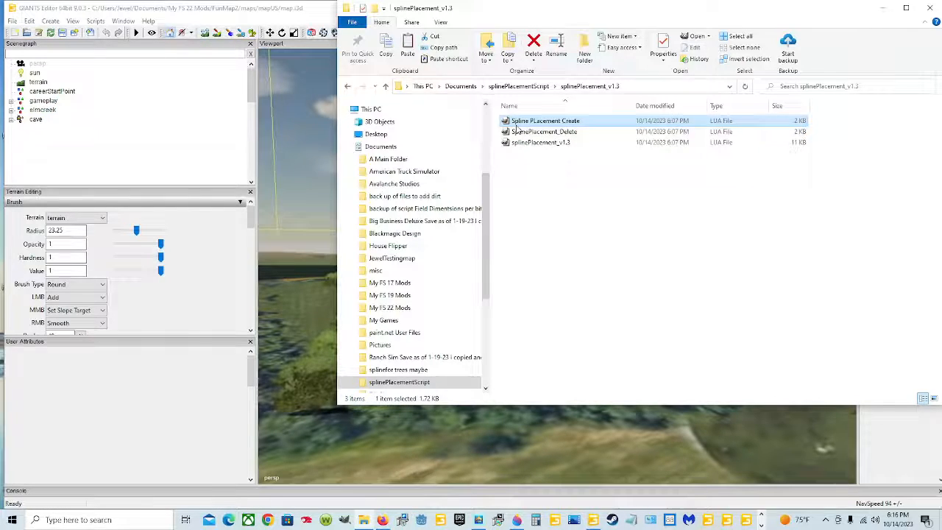
pyautogui.moveTo(544, 121)
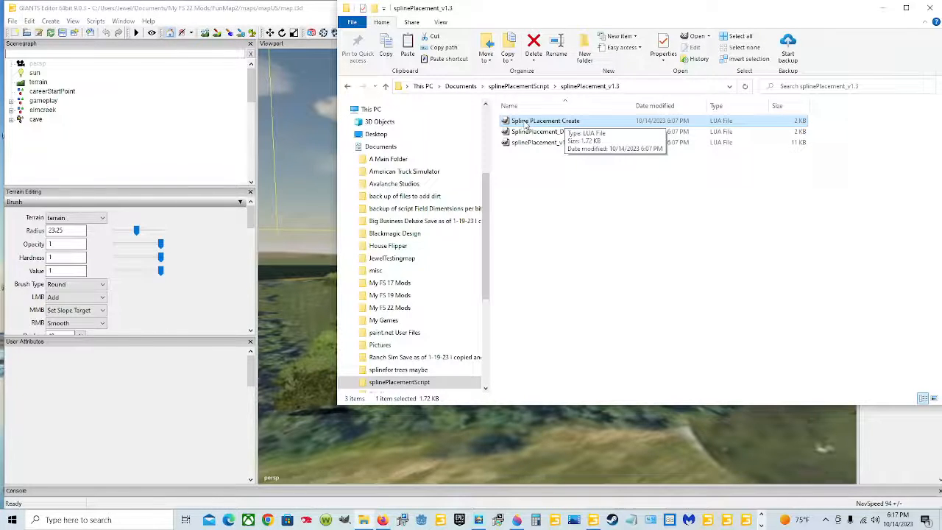
pyautogui.doubleClick(545, 121)
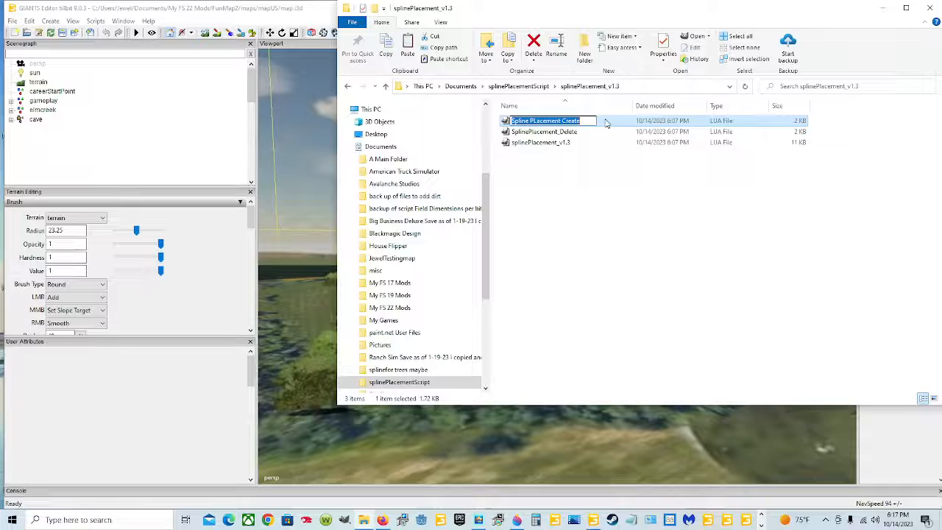
pyautogui.rightClick(545, 120)
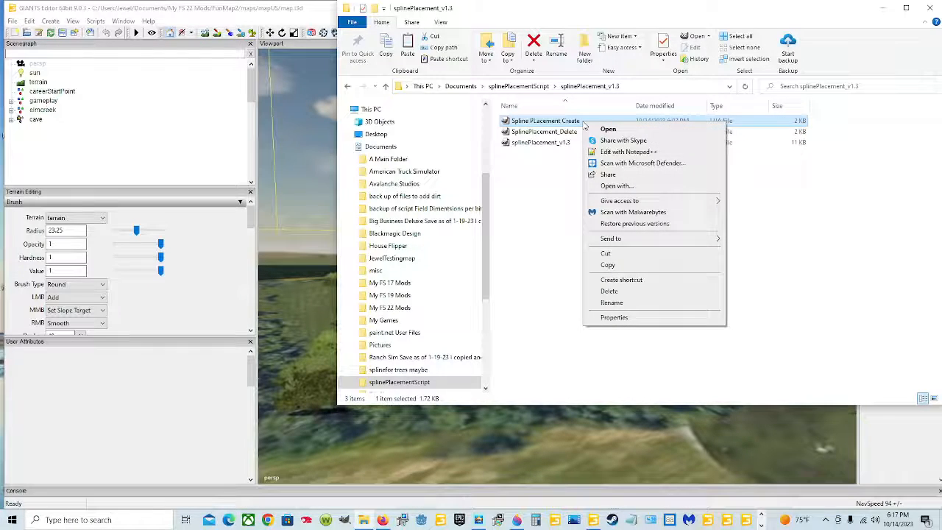
pyautogui.click(628, 151)
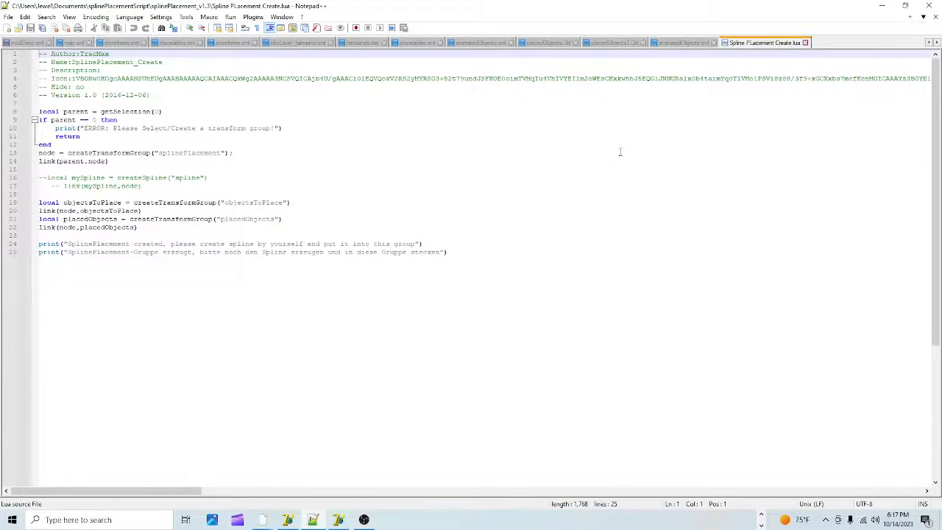
pyautogui.moveTo(488, 356)
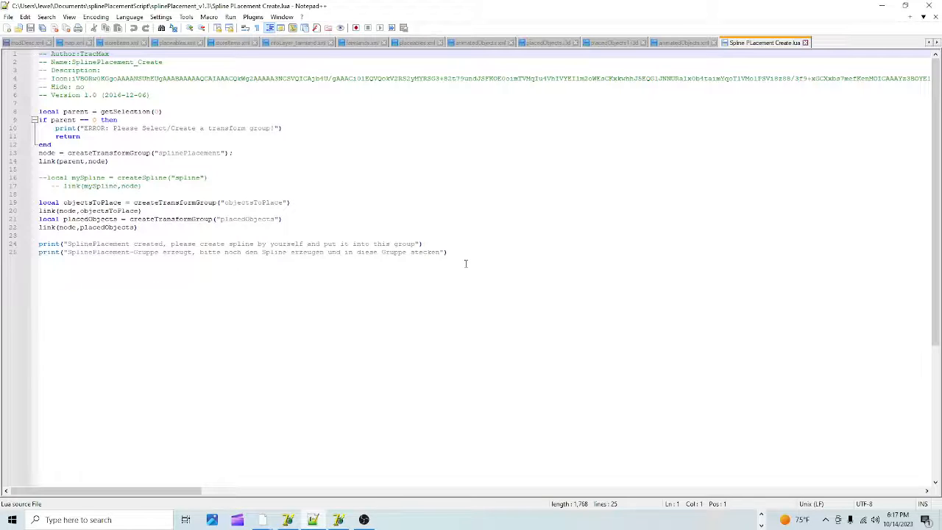
# Select and copy all of the Create script's code, then close the file in Notepad++
pyautogui.click(444, 251)
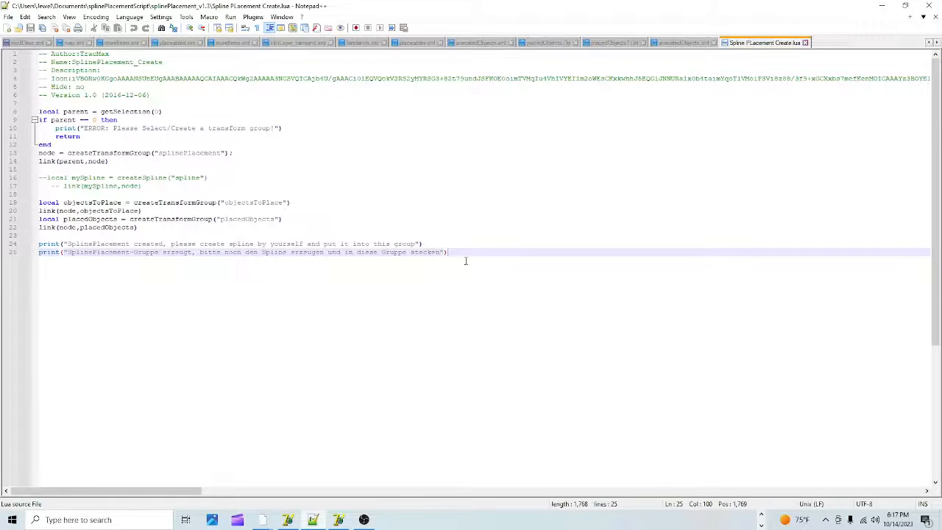
pyautogui.scroll(-3)
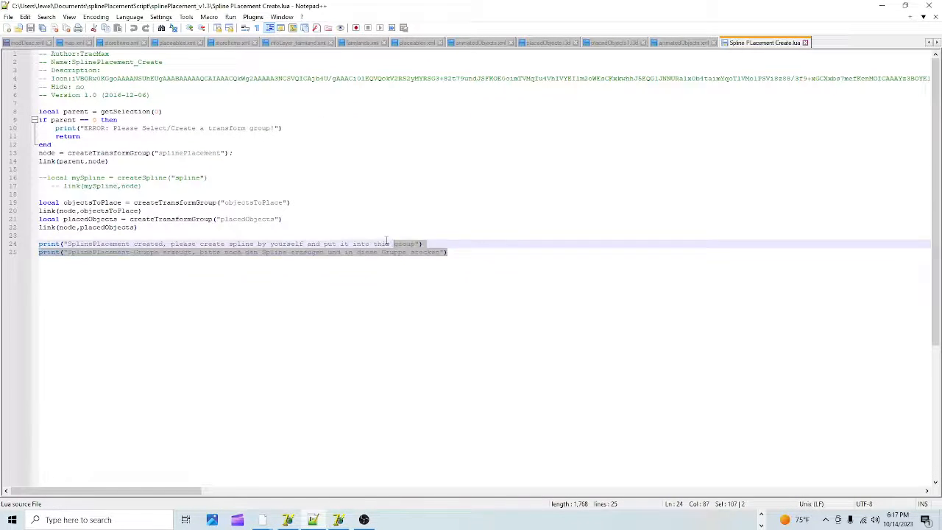
pyautogui.press('ctrl+a')
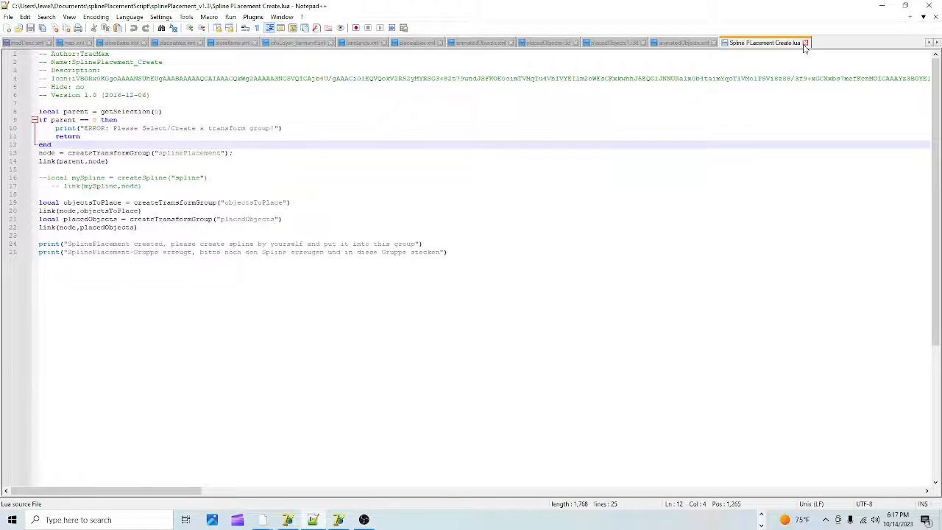
pyautogui.click(680, 41)
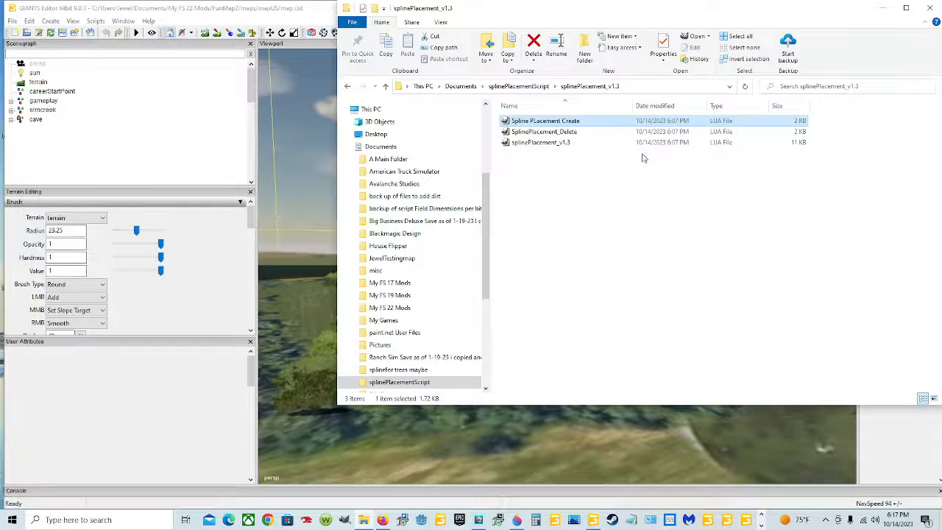
pyautogui.moveTo(545, 121)
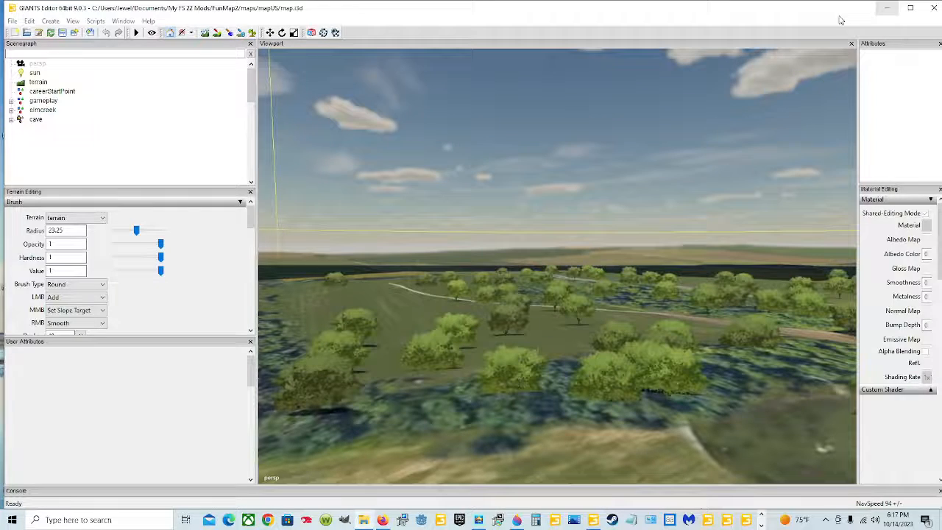
# Create a new user script named SplinePlacementCreate from the Script menu
pyautogui.click(95, 20)
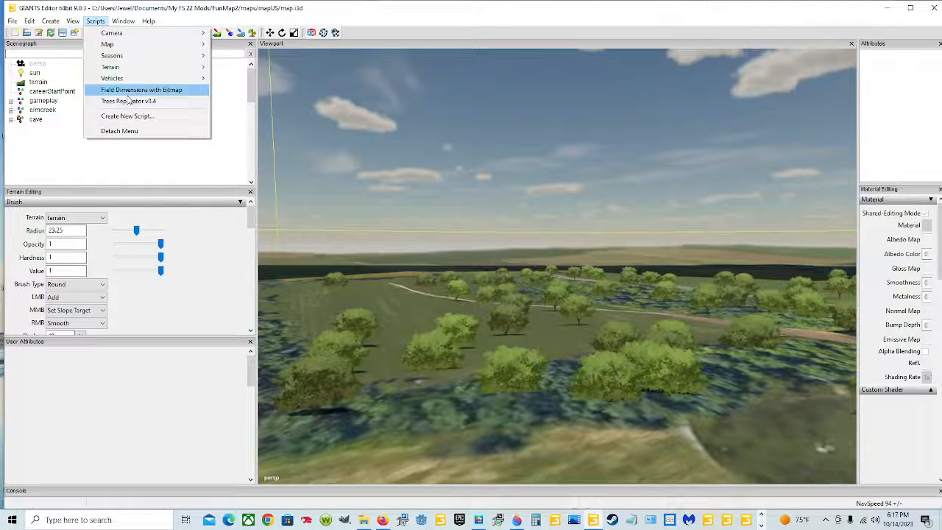
pyautogui.click(126, 116)
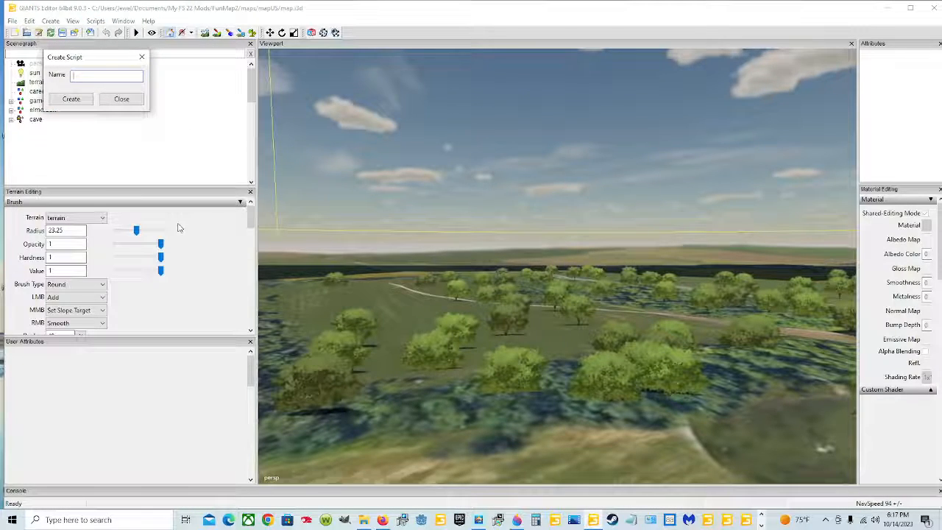
pyautogui.write('S')
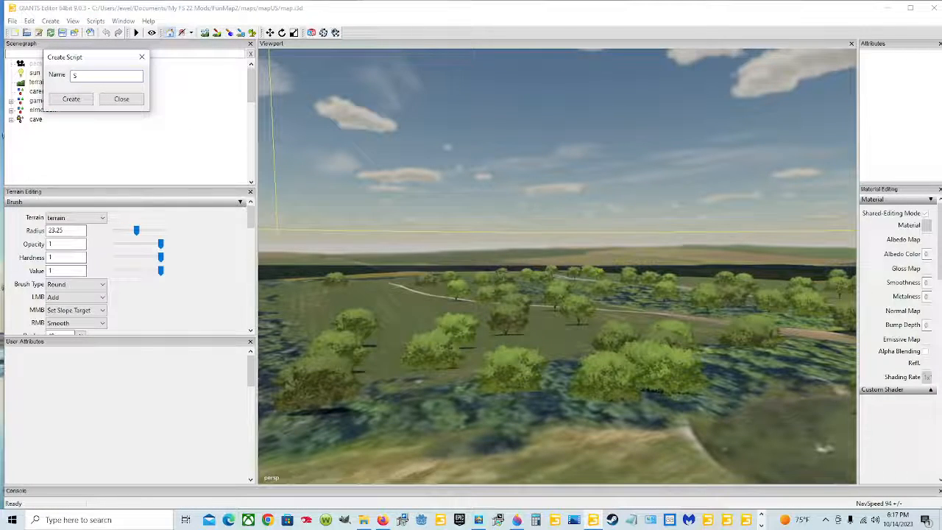
pyautogui.write('plinePla')
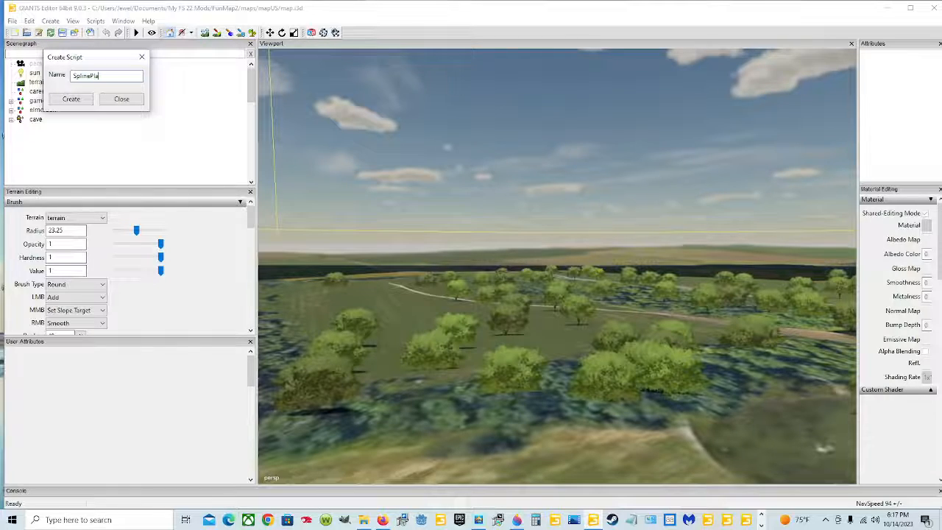
pyautogui.write('cement')
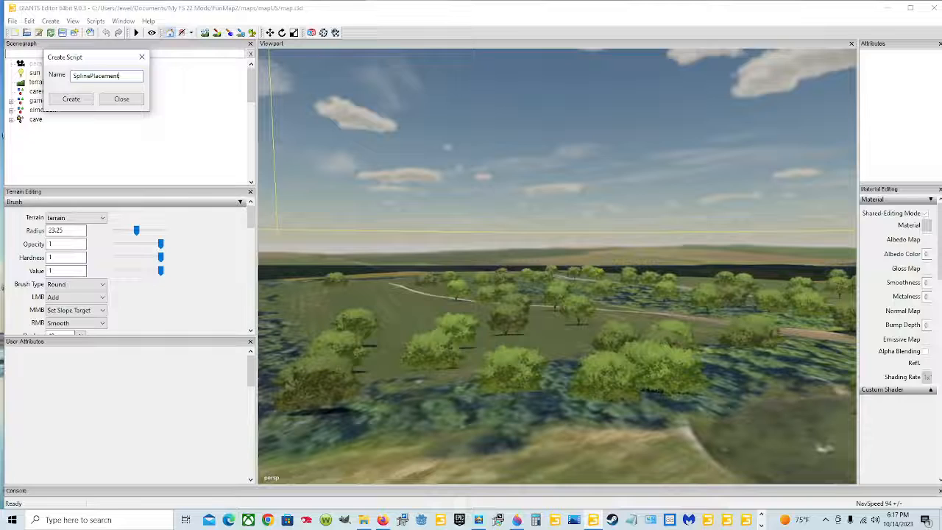
pyautogui.write('Create')
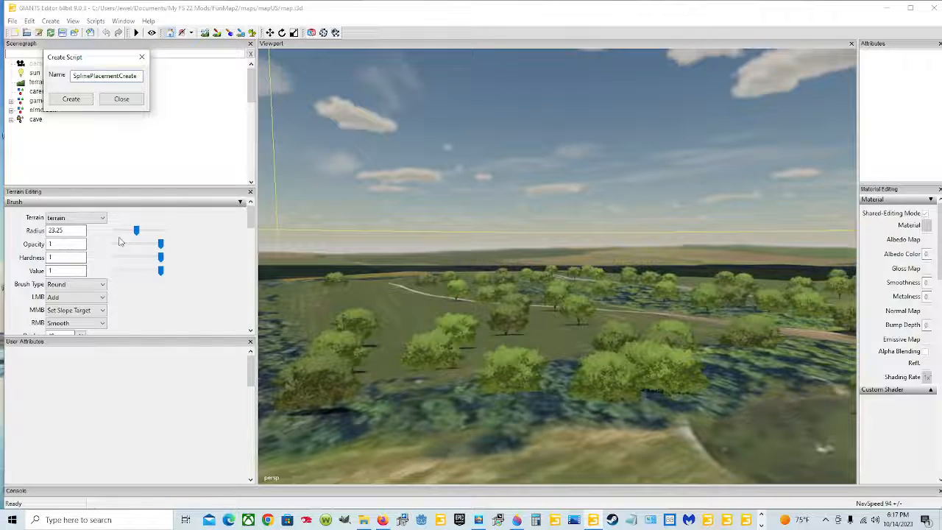
pyautogui.click(70, 99)
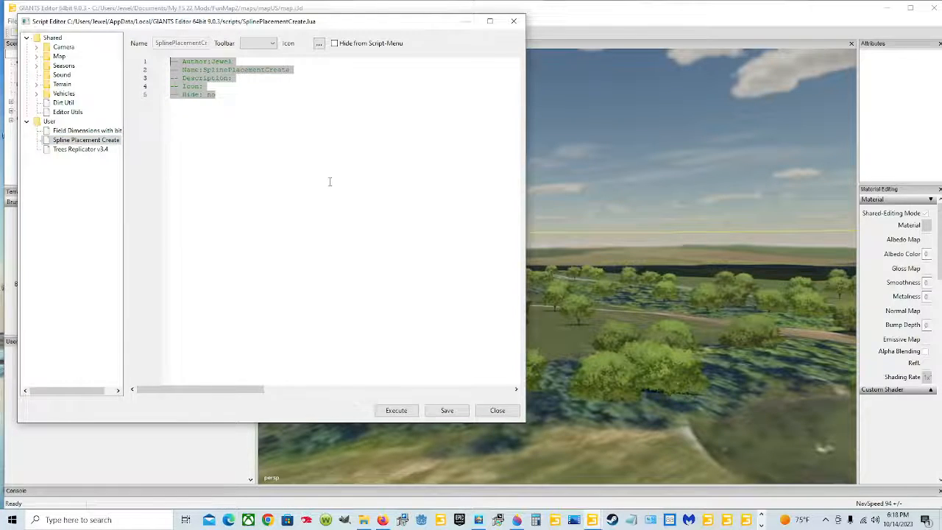
# Paste the copied Create code over the template and close the Script Editor
pyautogui.rightClick(206, 103)
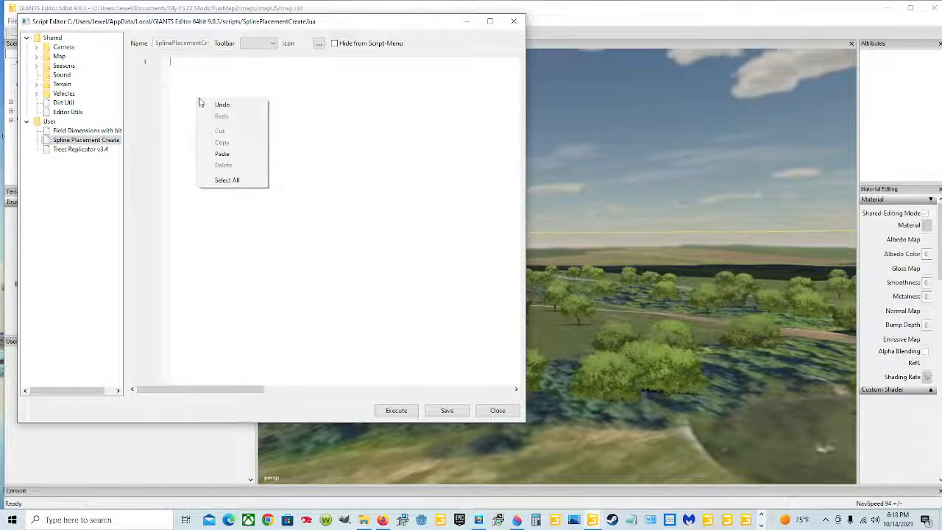
pyautogui.click(222, 153)
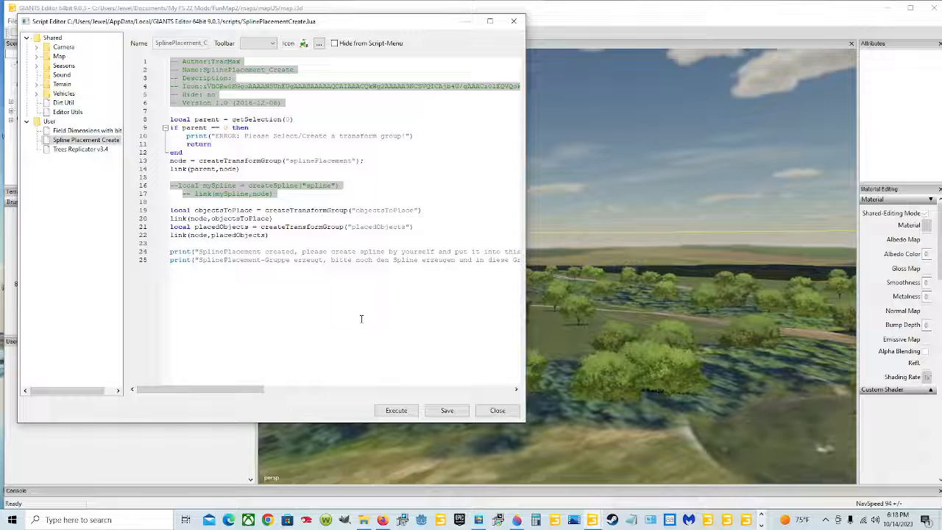
pyautogui.moveTo(383, 325)
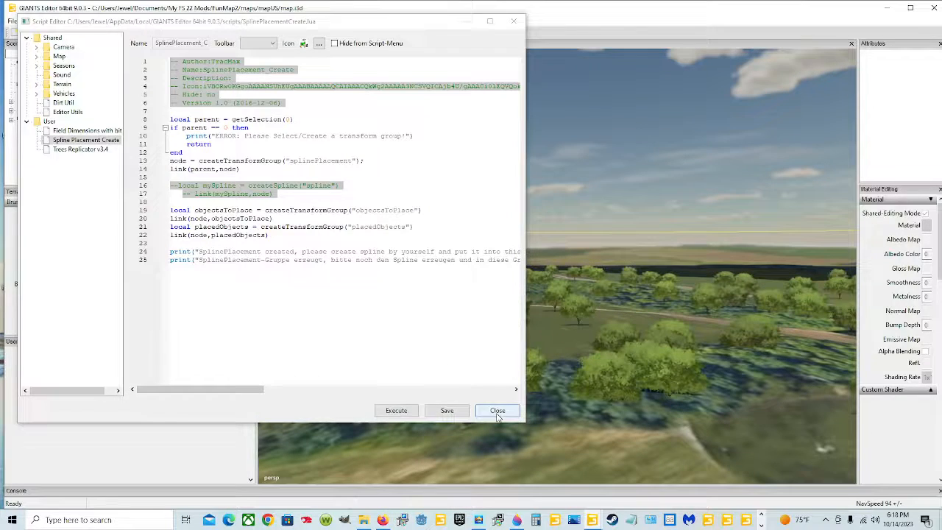
pyautogui.click(498, 410)
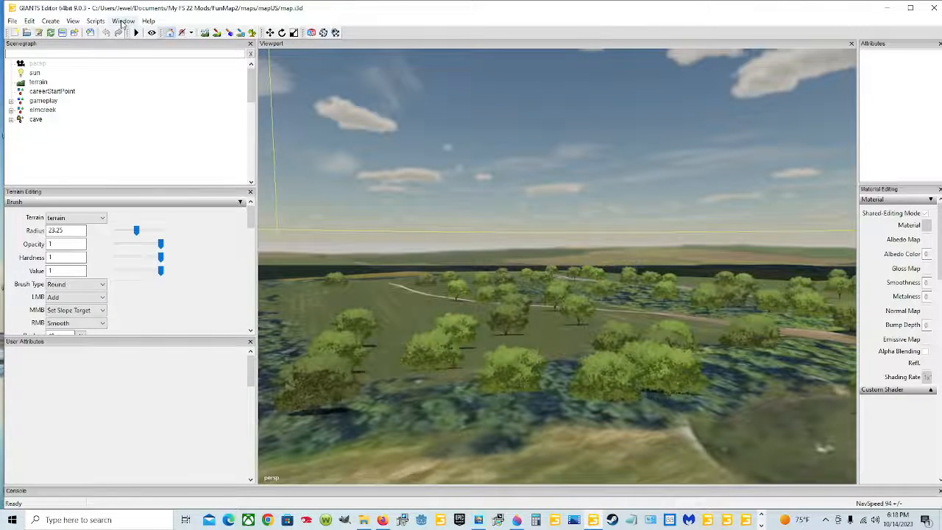
# Start another new script and copy the SplinePlacement_Delete file name from Explorer for its Name field
pyautogui.click(94, 21)
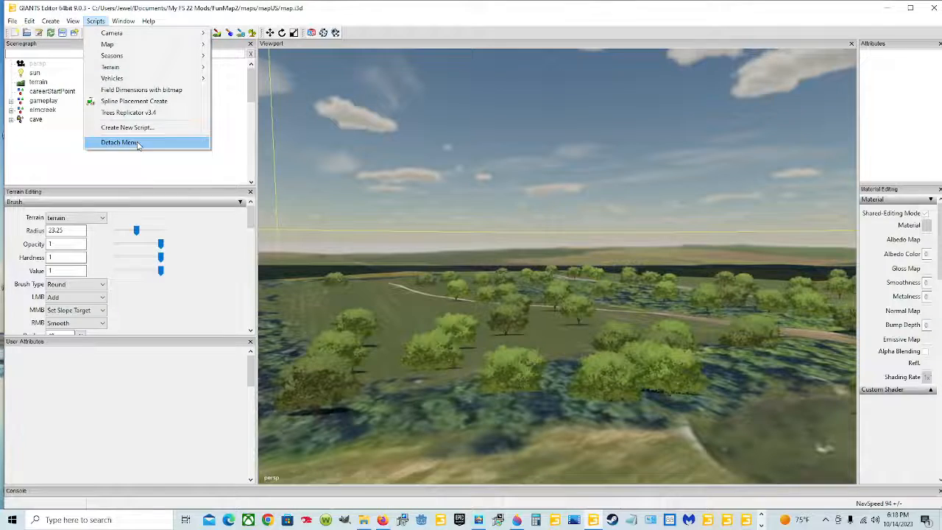
pyautogui.click(126, 127)
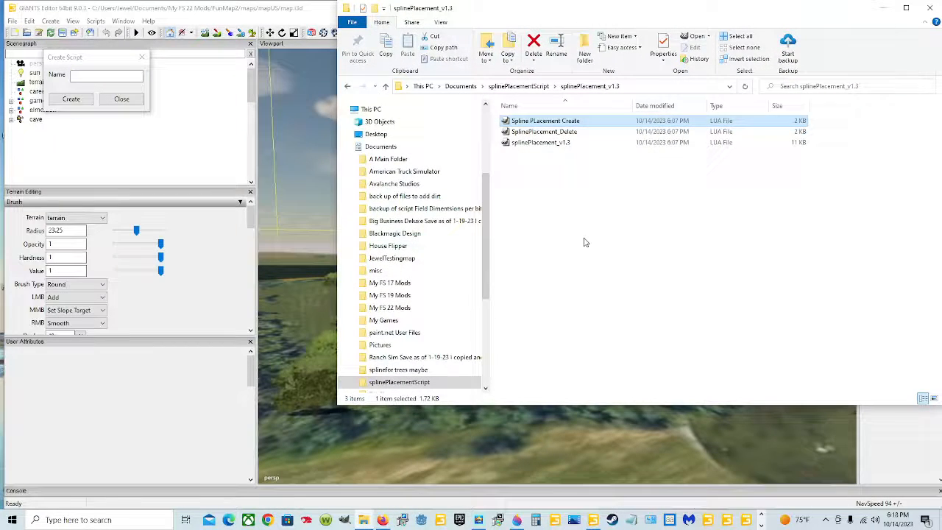
pyautogui.click(543, 130)
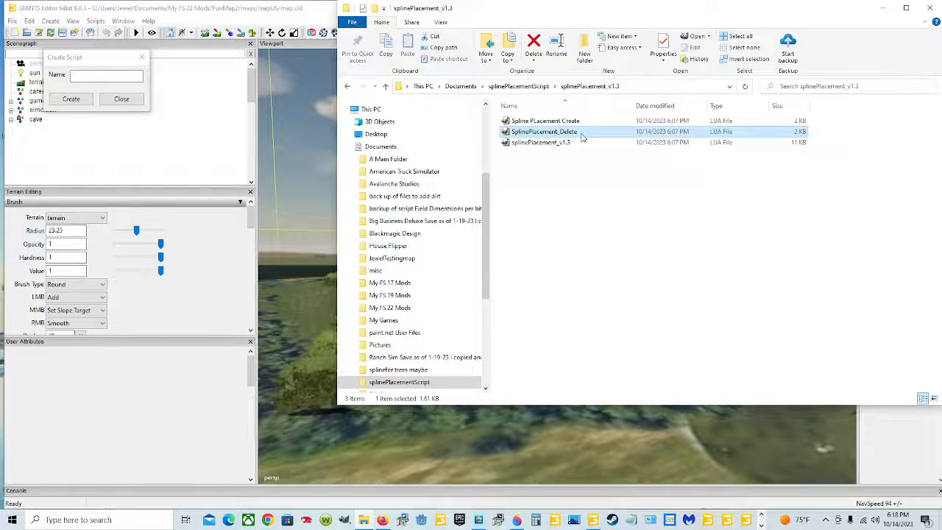
pyautogui.rightClick(545, 131)
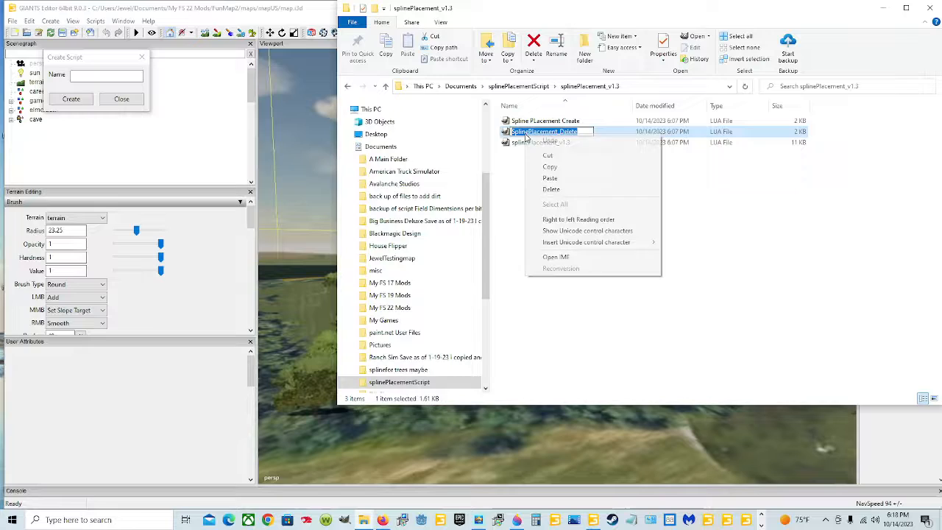
pyautogui.click(574, 212)
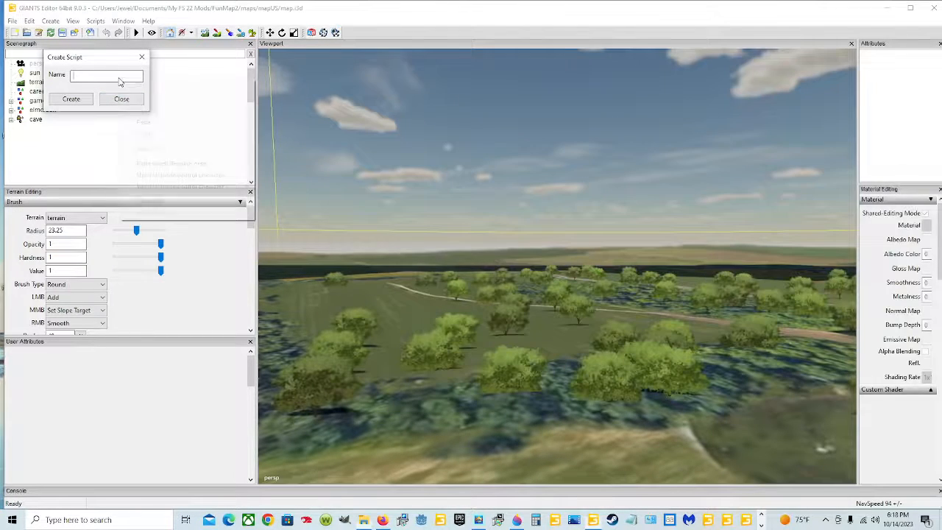
pyautogui.click(121, 99)
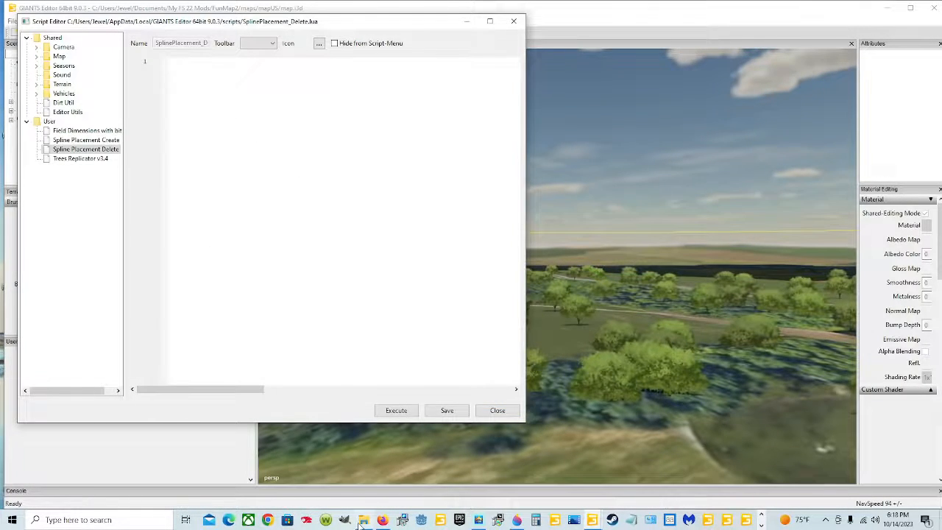
# Edit SplinePlacement_Delete in Notepad++ and select all of its code
pyautogui.click(362, 520)
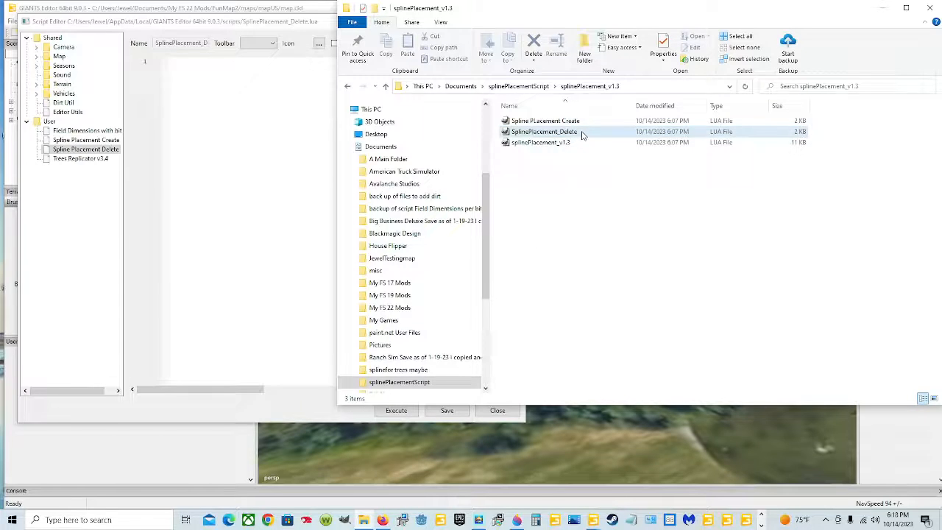
pyautogui.rightClick(545, 131)
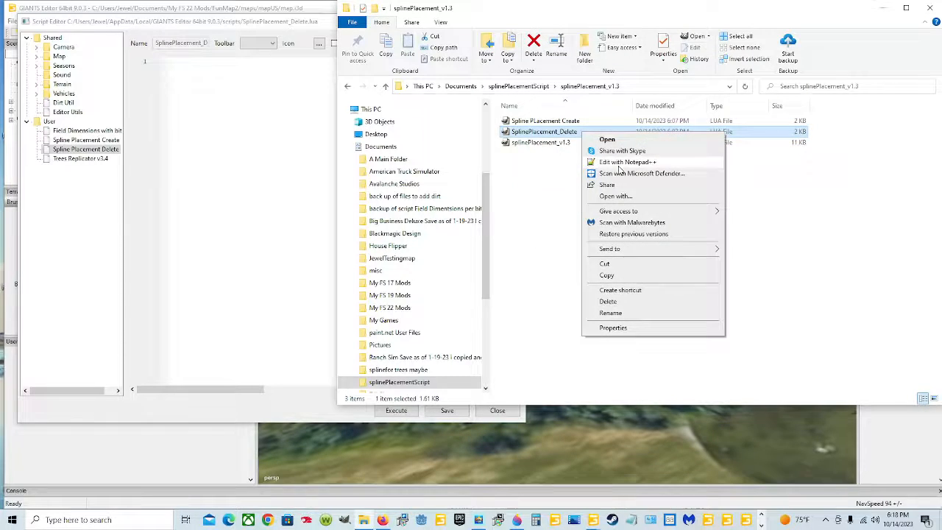
pyautogui.click(627, 161)
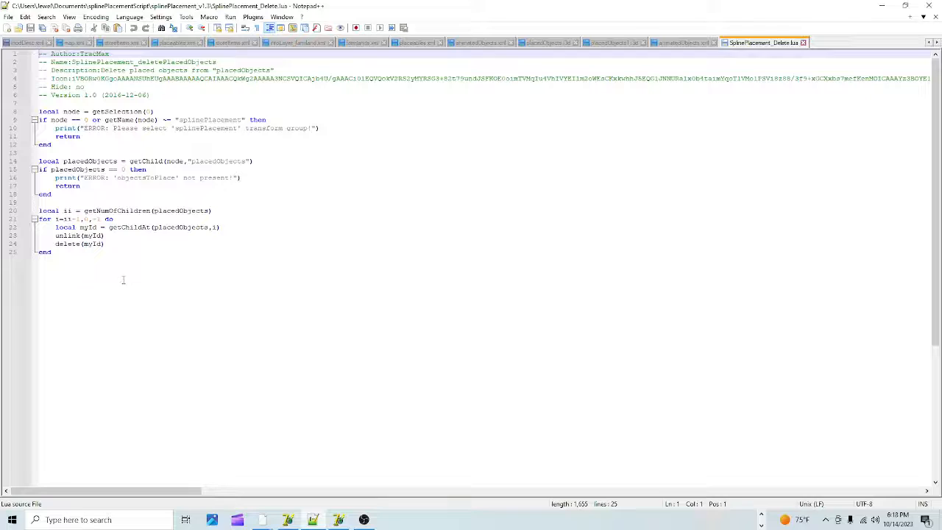
pyautogui.press('ctrl+a')
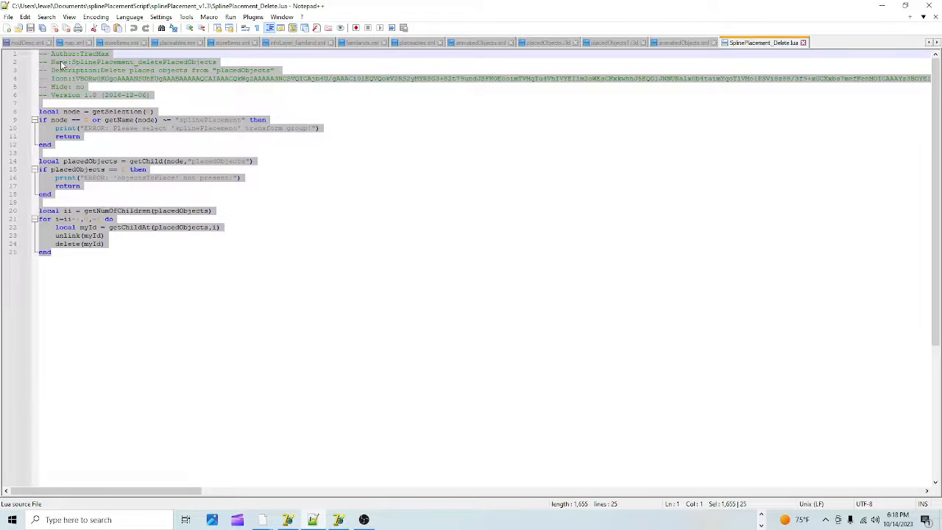
pyautogui.moveTo(459, 161)
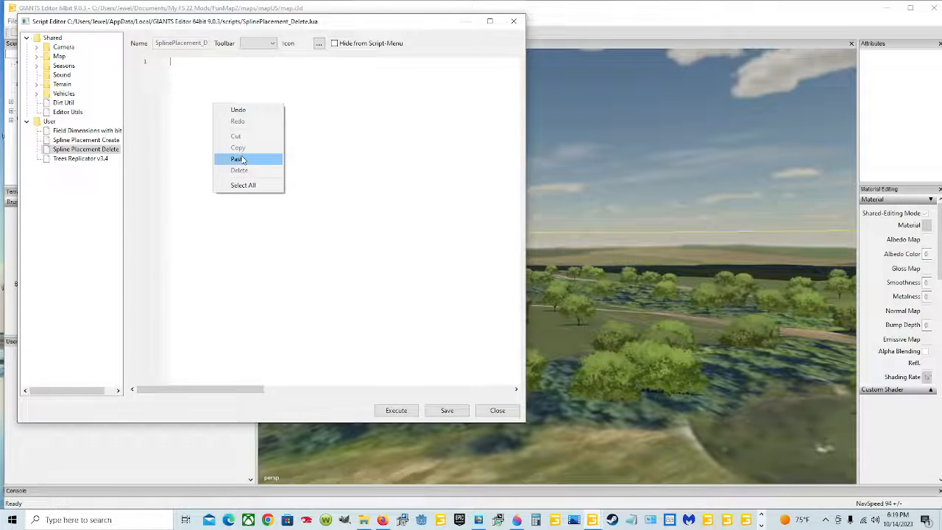
# Save the Delete Placed Objects script, widen the script list to read full names, and close the editor
pyautogui.click(236, 158)
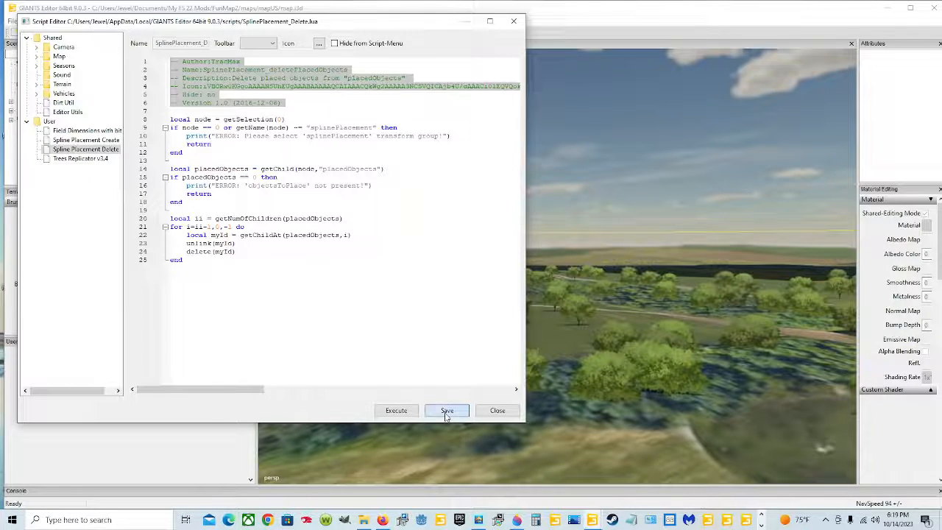
pyautogui.click(447, 410)
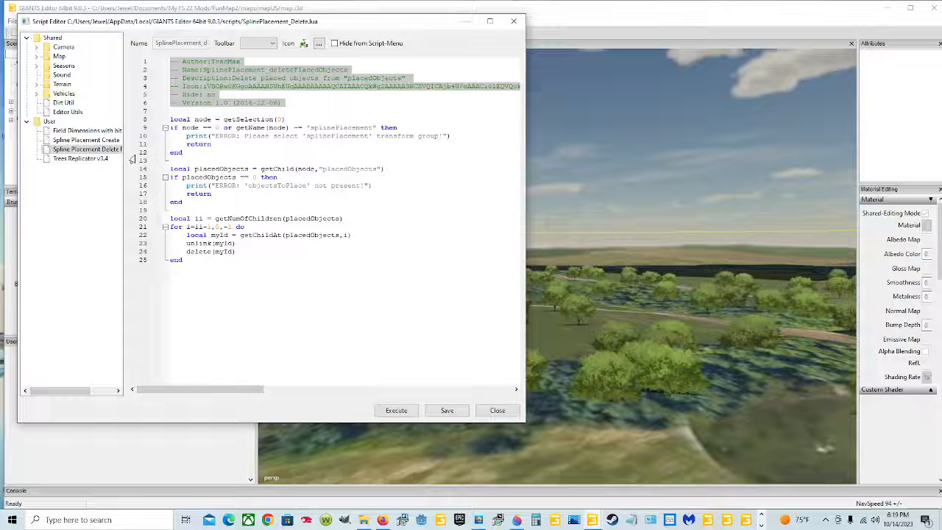
pyautogui.moveTo(406, 321)
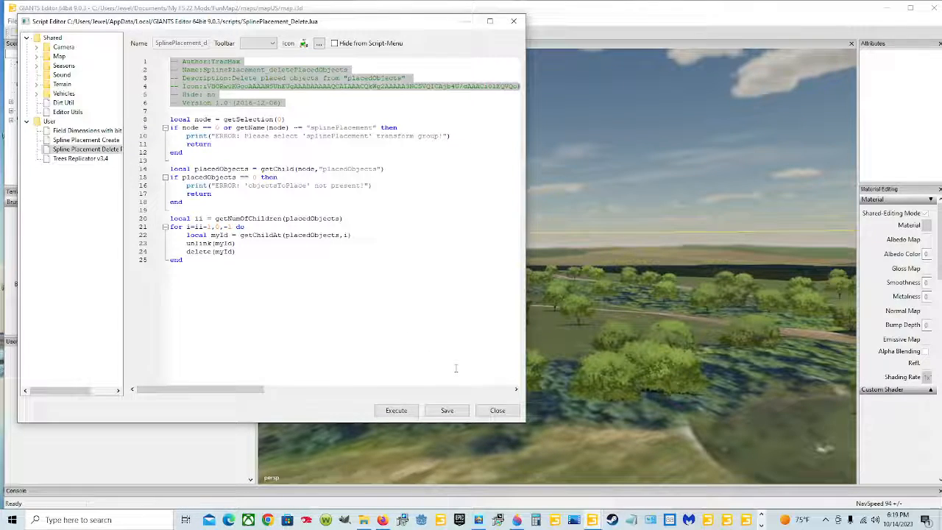
pyautogui.moveTo(86, 149)
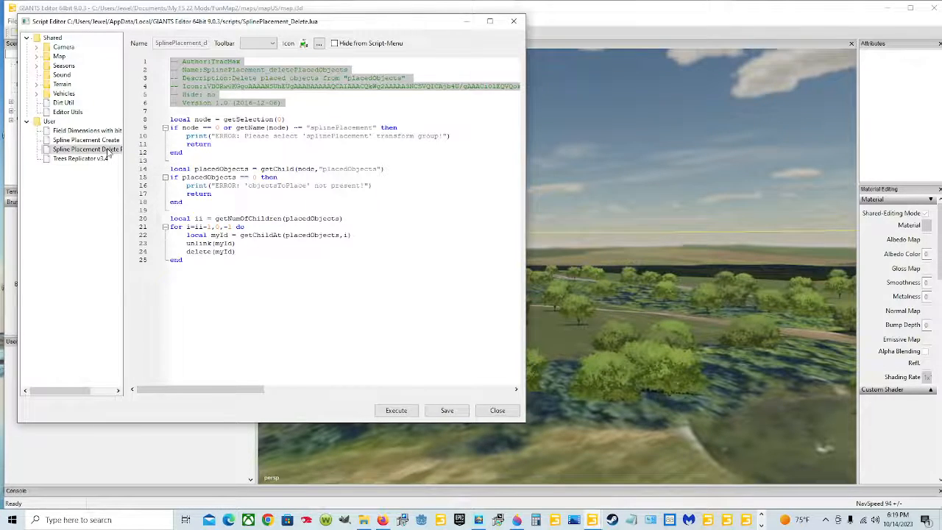
pyautogui.moveTo(85, 148)
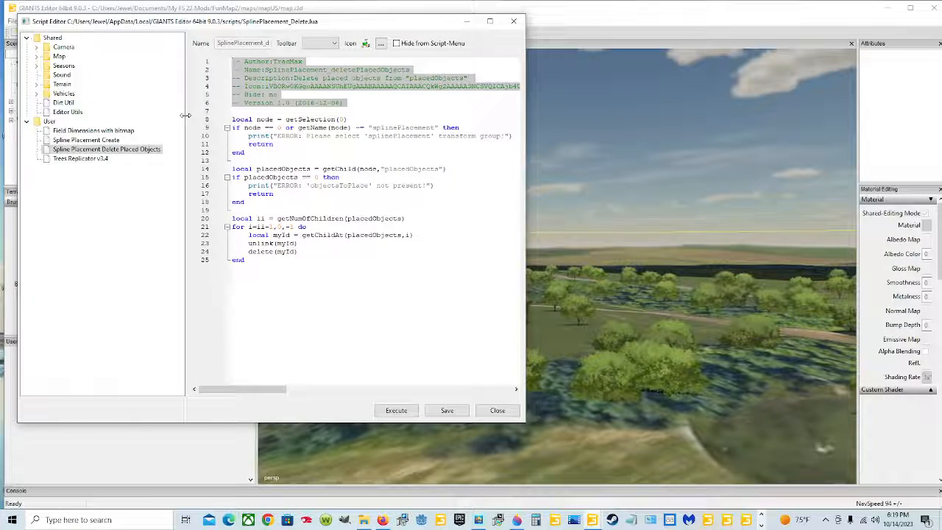
pyautogui.moveTo(186, 115); pyautogui.dragTo(176, 115)
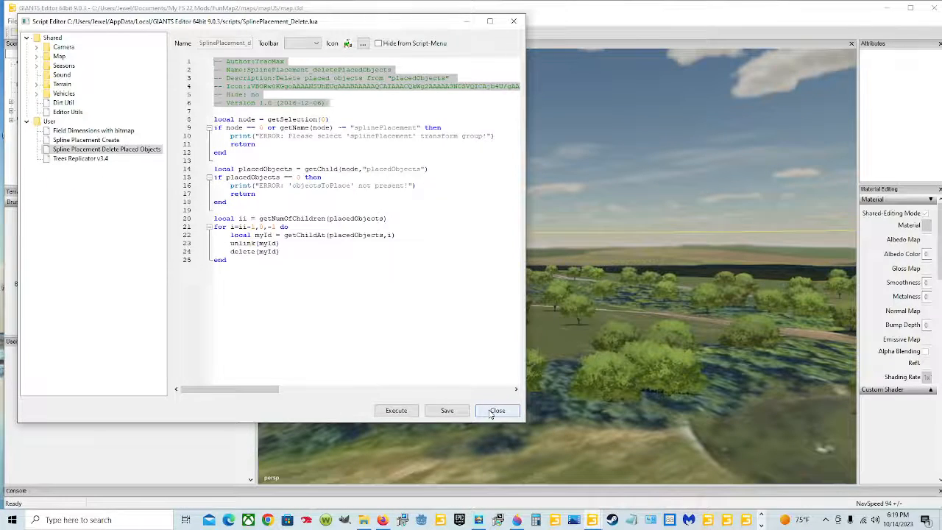
pyautogui.click(497, 410)
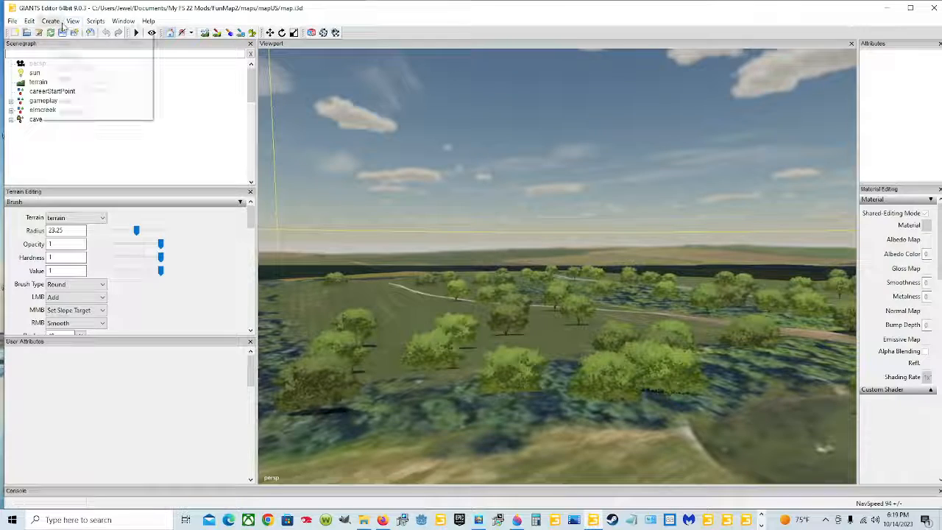
# Create a third blank user script with the placeholder name 'tttt'
pyautogui.click(73, 20)
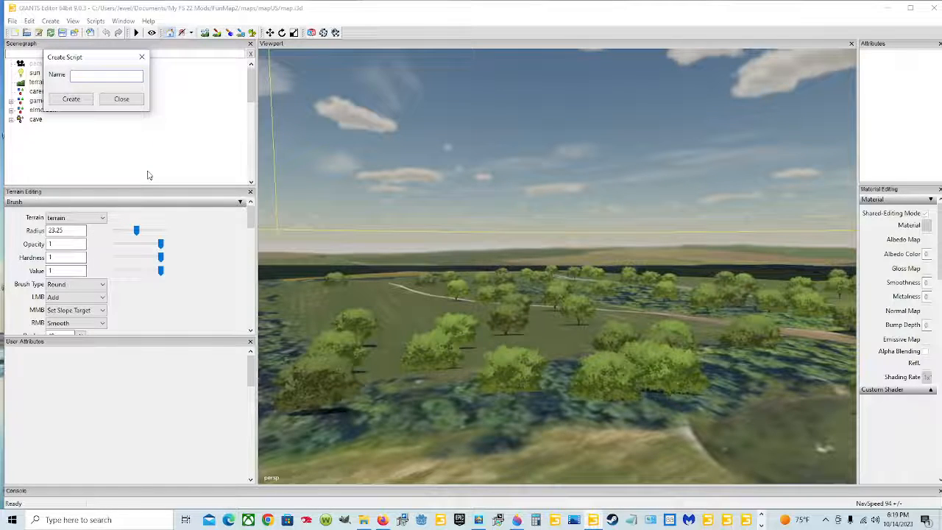
pyautogui.write('tttt')
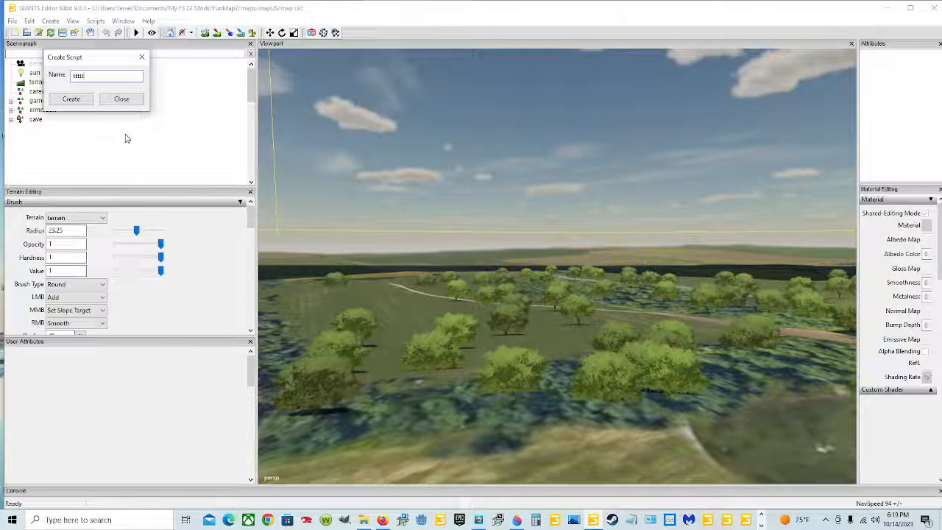
pyautogui.click(70, 99)
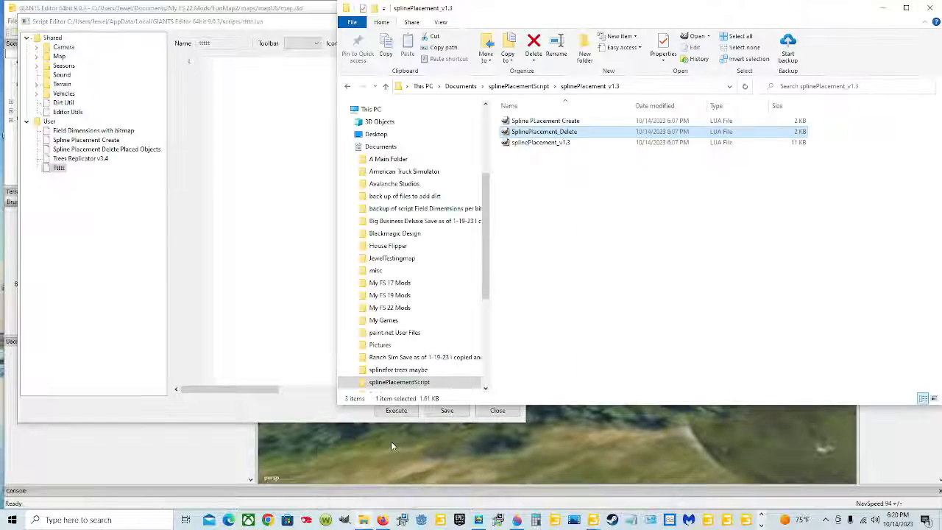
# Edit splinePlacement_v1.3 in Notepad++, select and copy all of its code, then return to GIANTS Editor
pyautogui.rightClick(542, 142)
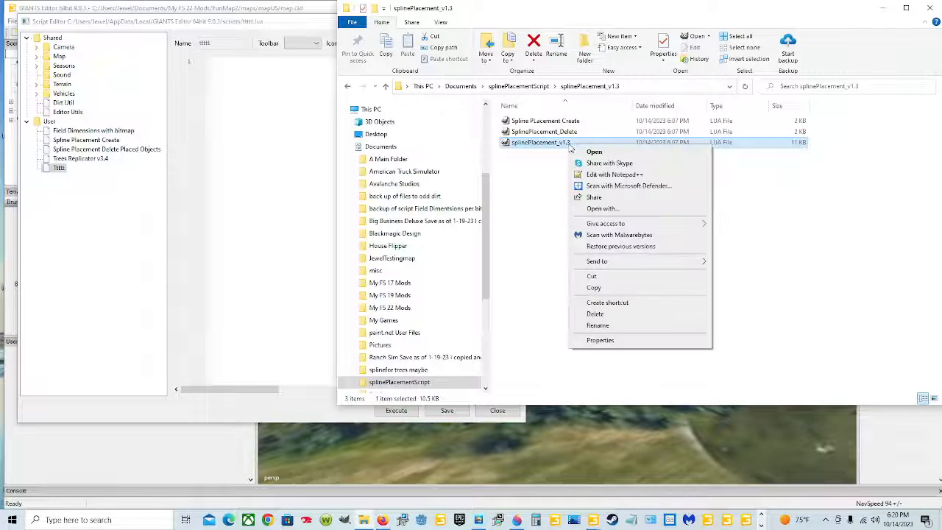
pyautogui.moveTo(614, 174)
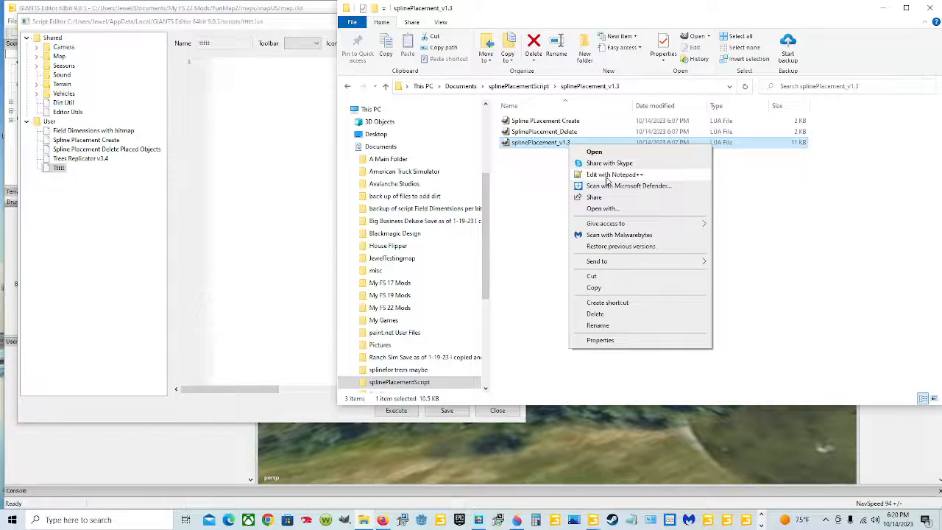
pyautogui.click(614, 173)
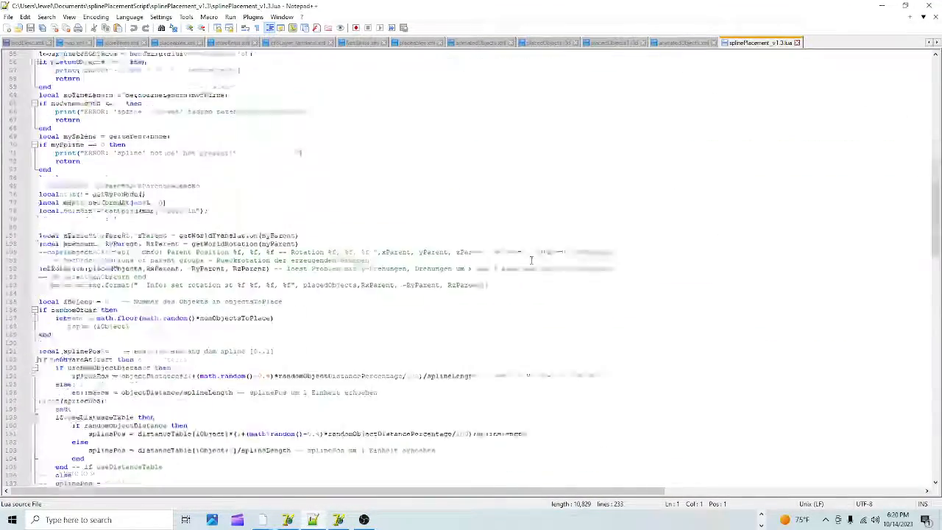
pyautogui.press('ctrl+End')
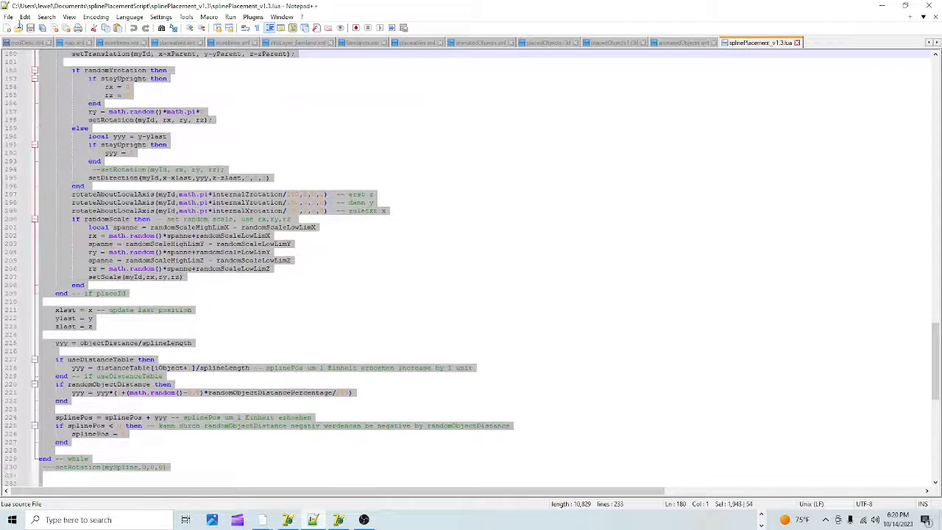
pyautogui.scroll(3)
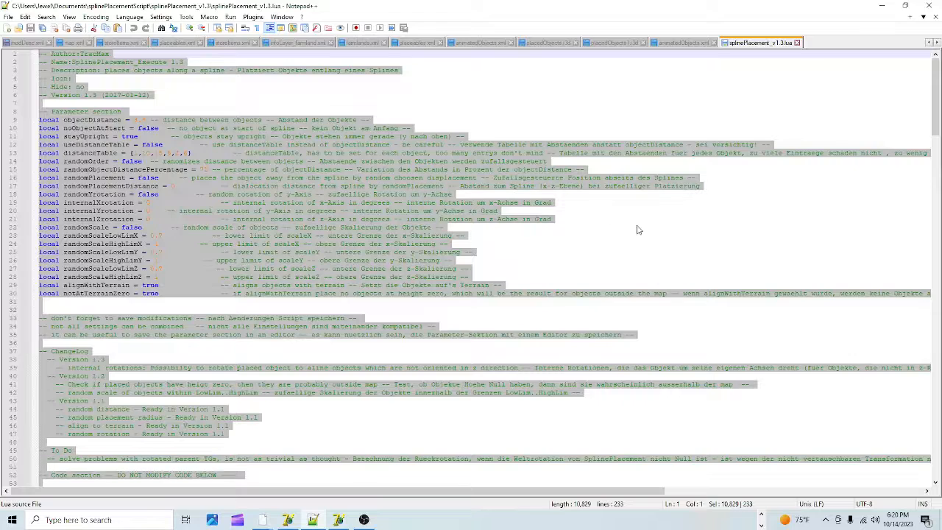
pyautogui.click(683, 42)
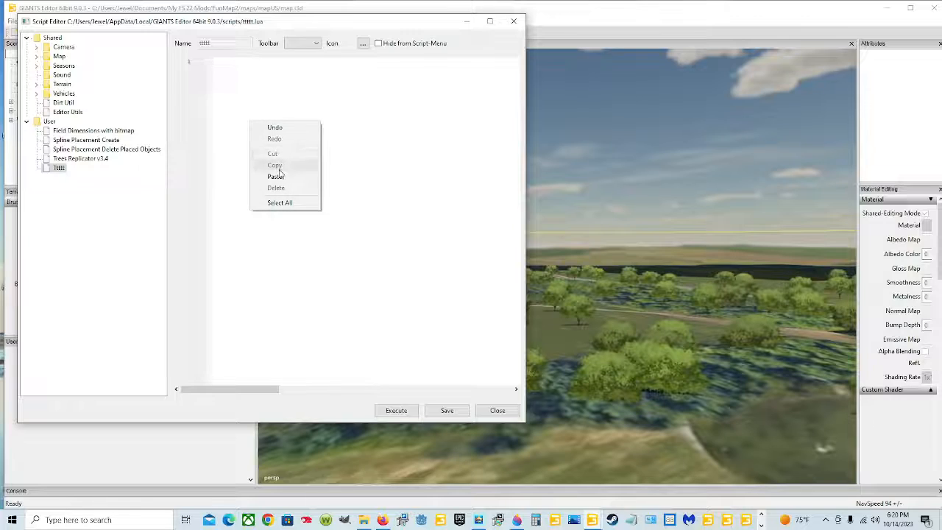
# Paste the copied v1.3 code into the blank third user script
pyautogui.click(275, 177)
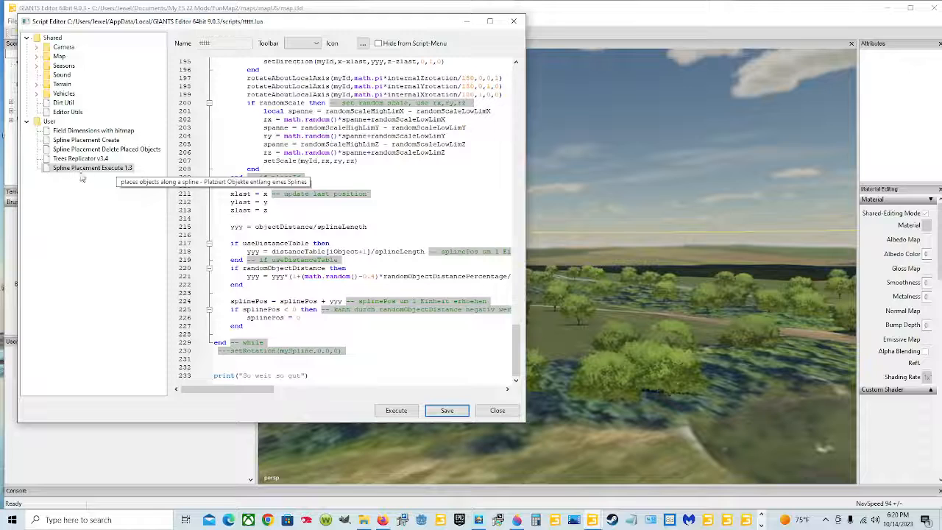
pyautogui.moveTo(159, 236)
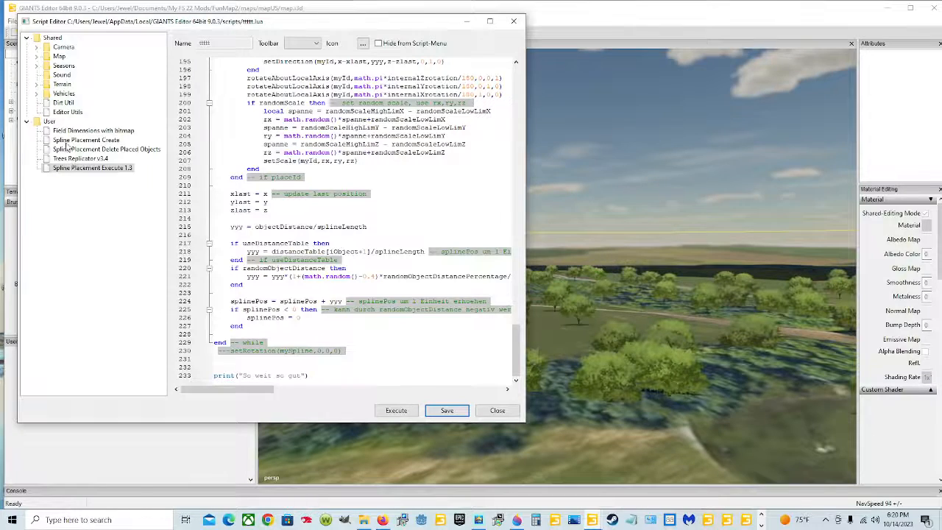
pyautogui.moveTo(106, 149)
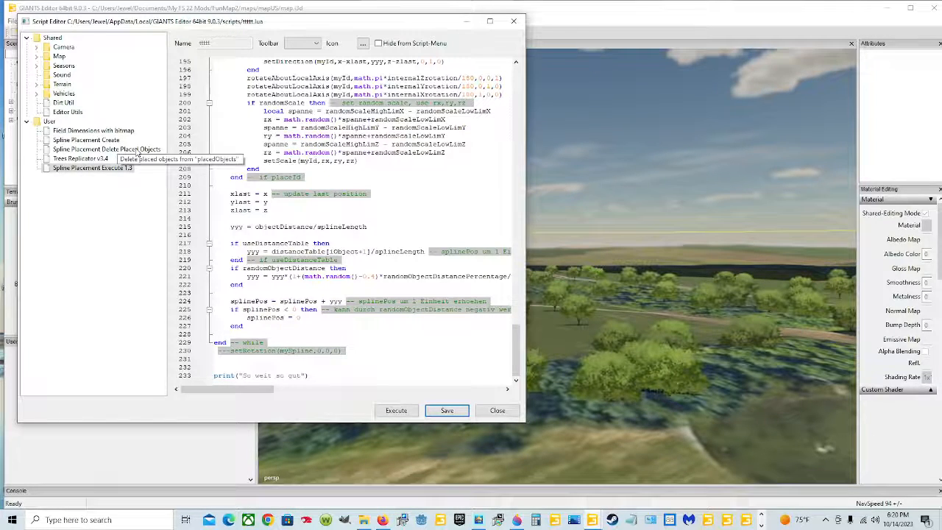
pyautogui.moveTo(173, 150)
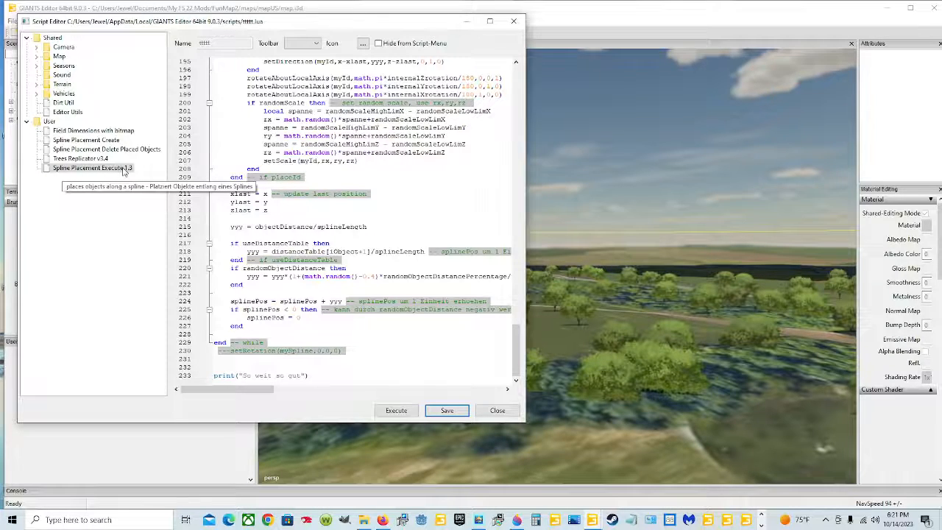
pyautogui.moveTo(229, 215)
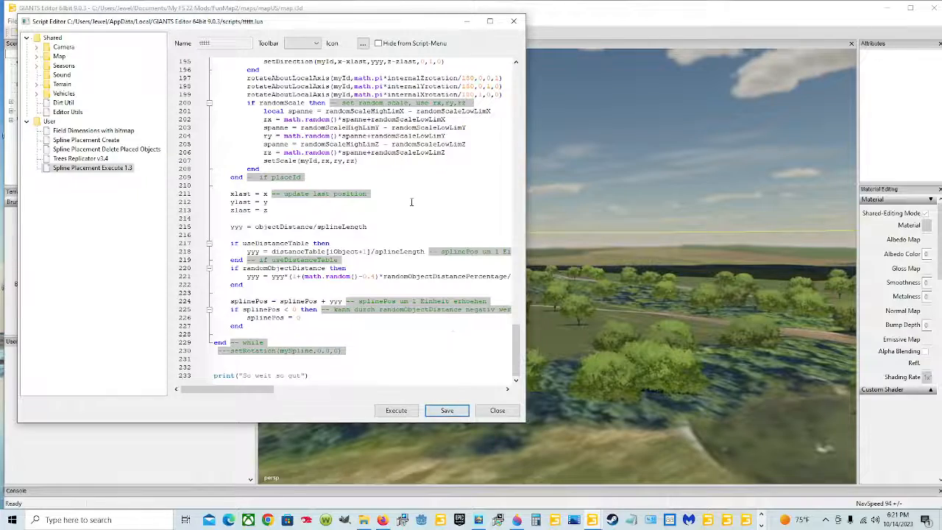
# Review the Execute 1.3 code back to the top and close the Script Editor
pyautogui.scroll(3)
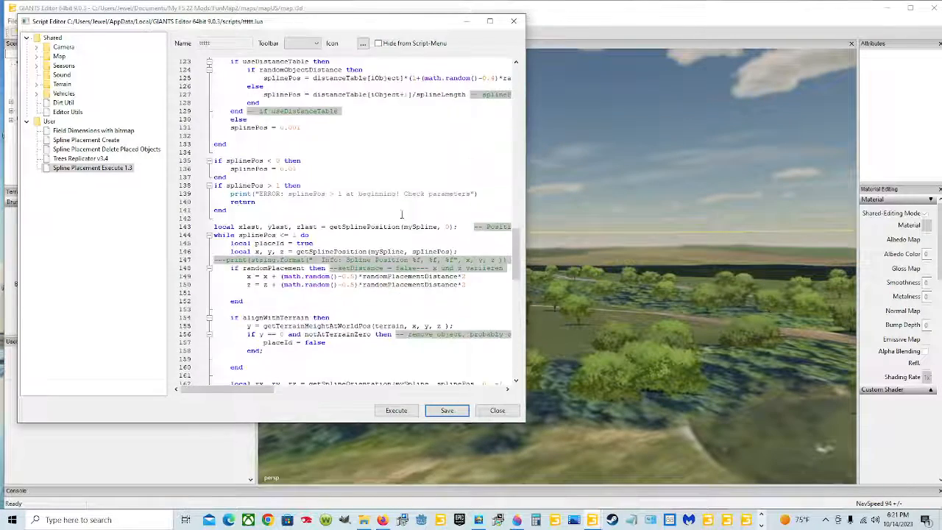
pyautogui.scroll(3)
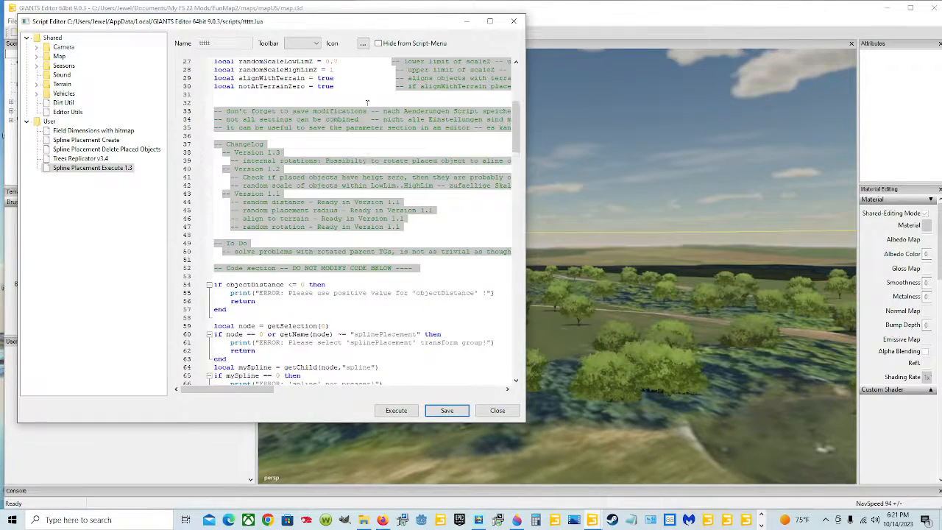
pyautogui.scroll(3)
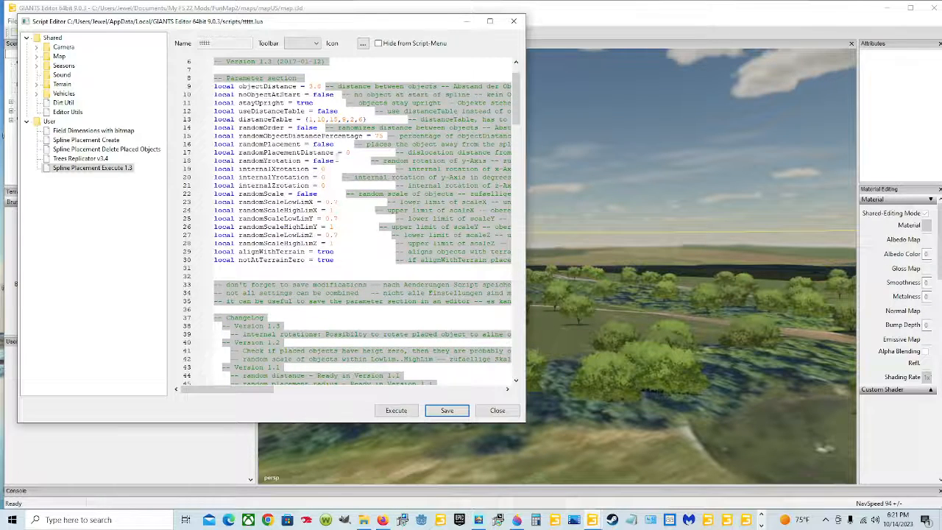
pyautogui.scroll(3)
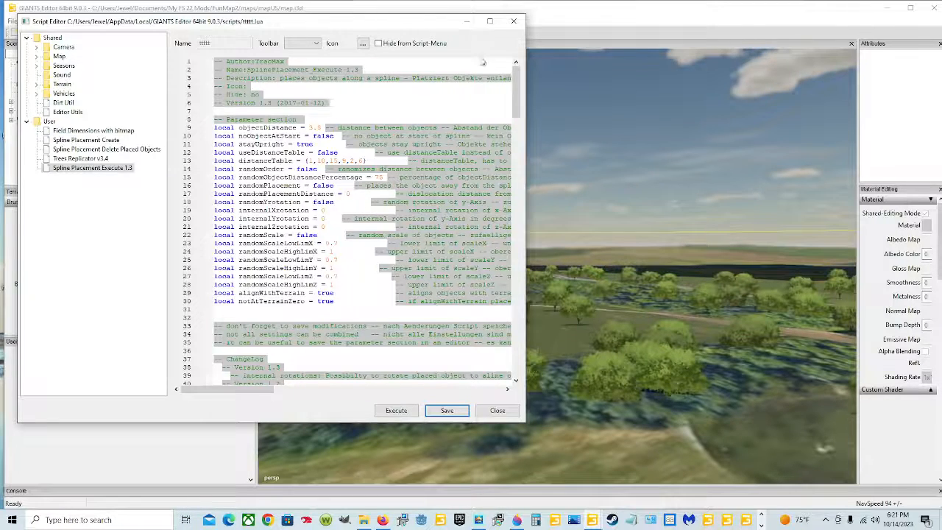
pyautogui.click(498, 409)
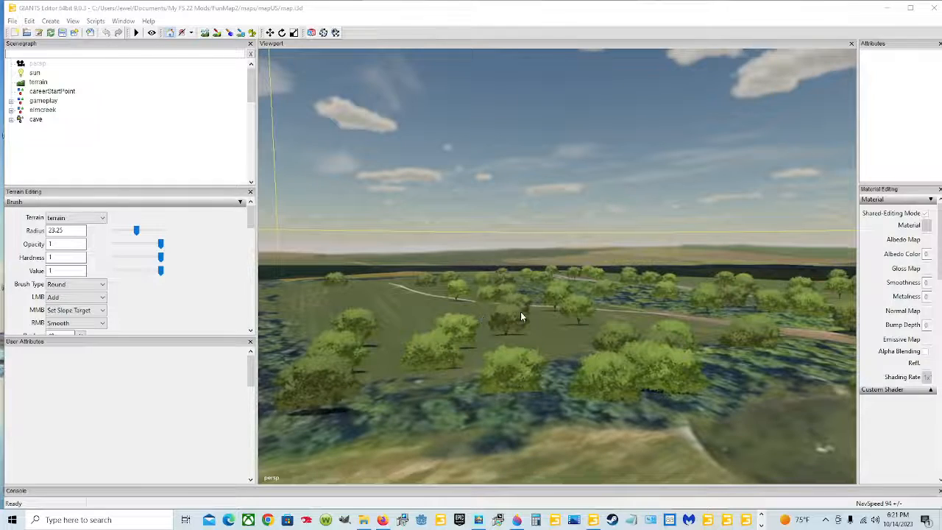